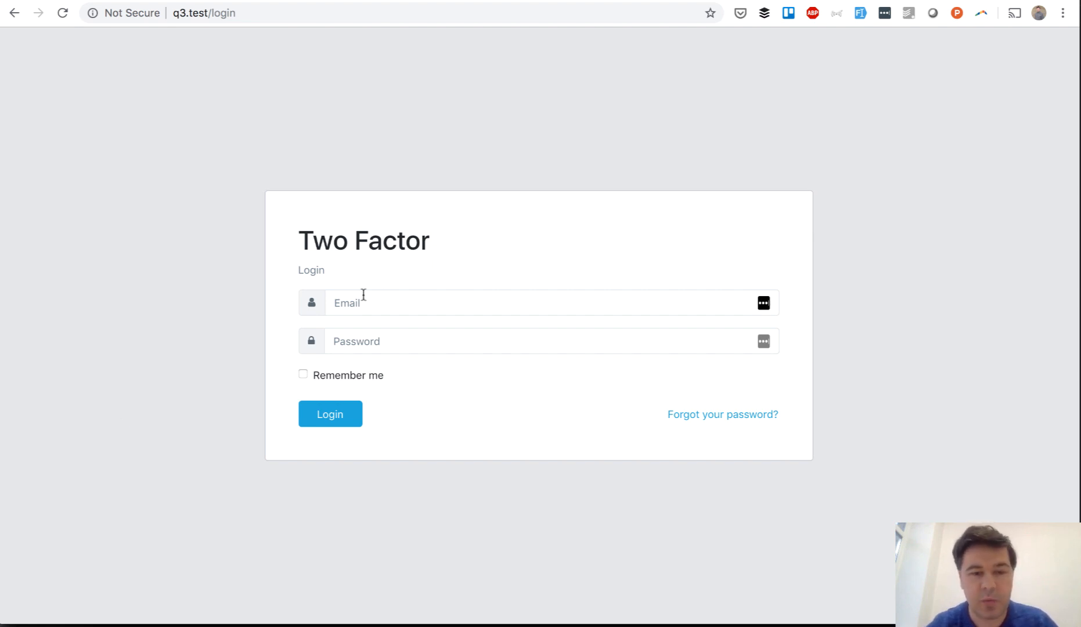
Log into q3.test with the admin email and password, reaching the two-factor verification page.
{"action": "type", "text": "admin@admin.com"}
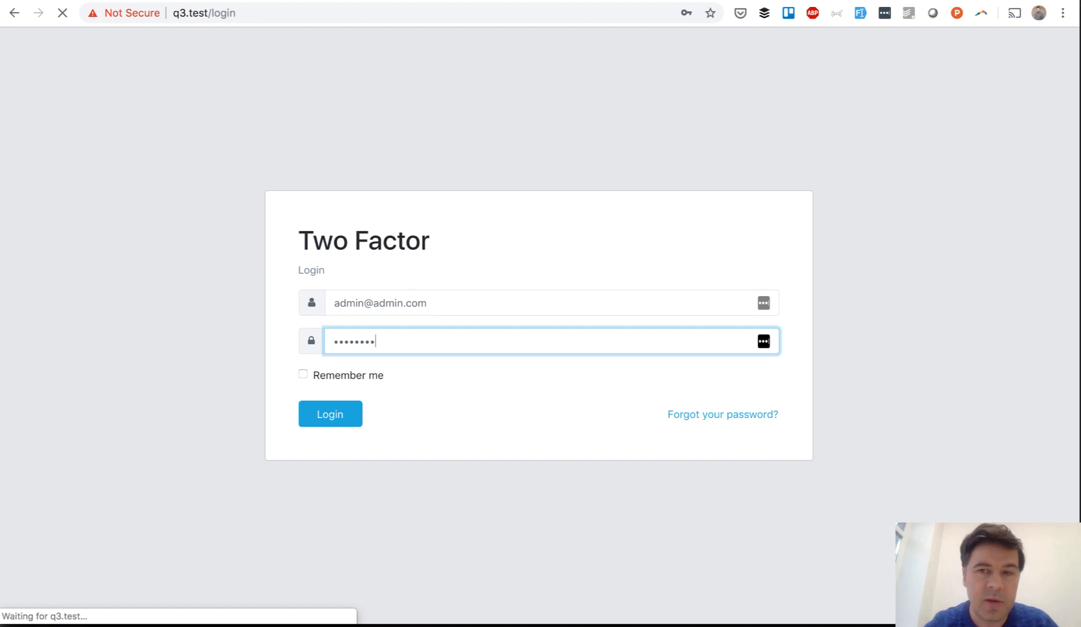
{"action": "left_click", "coordinate": [330, 413]}
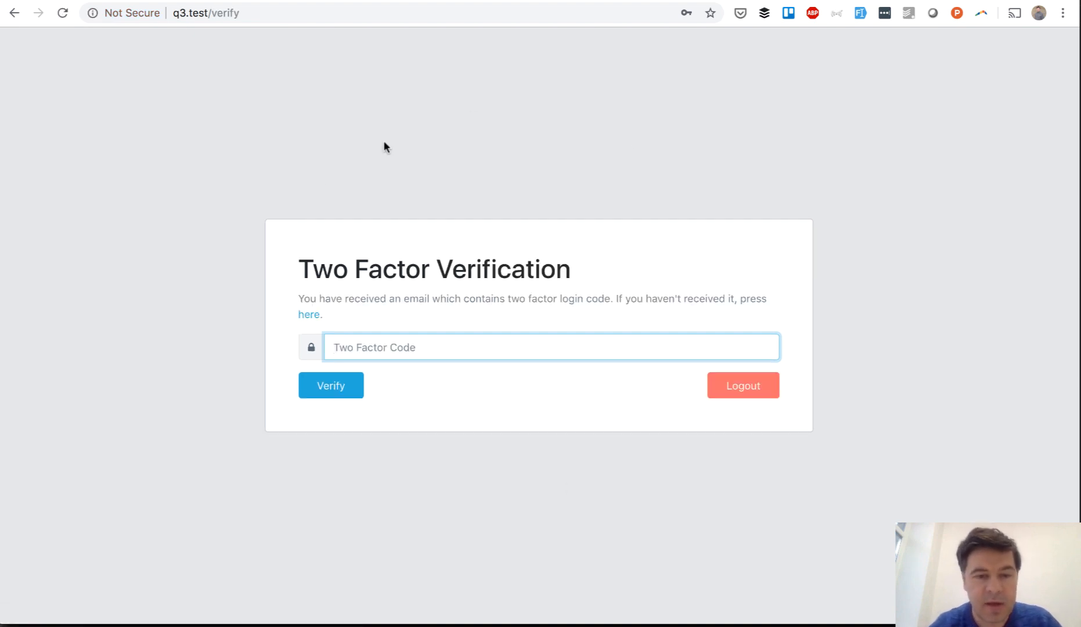
{"action": "mouse_move", "coordinate": [435, 509]}
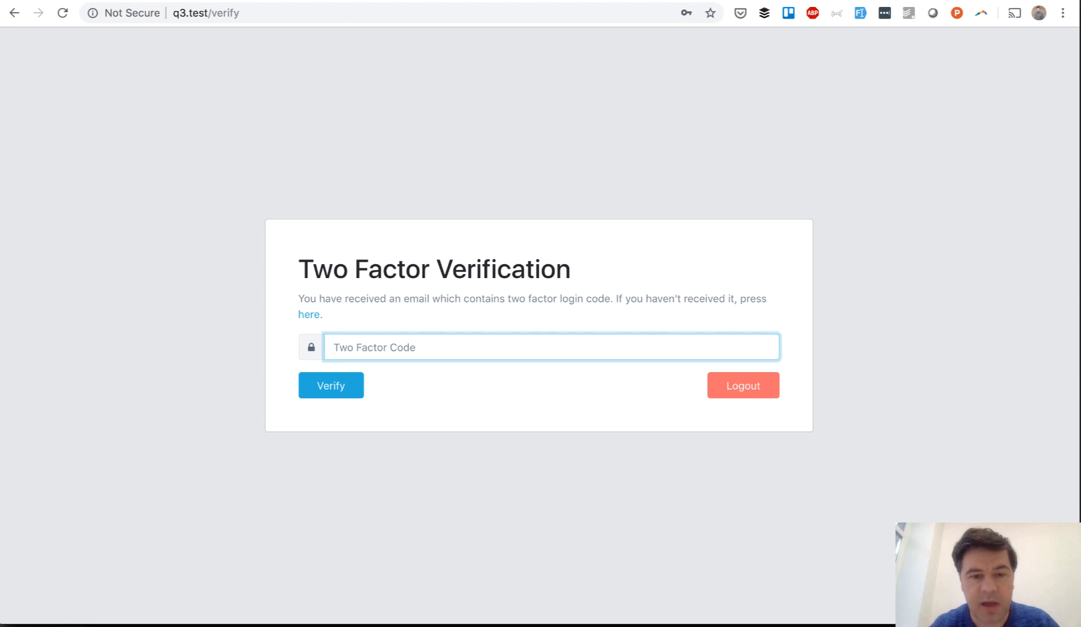
{"action": "mouse_move", "coordinate": [738, 13]}
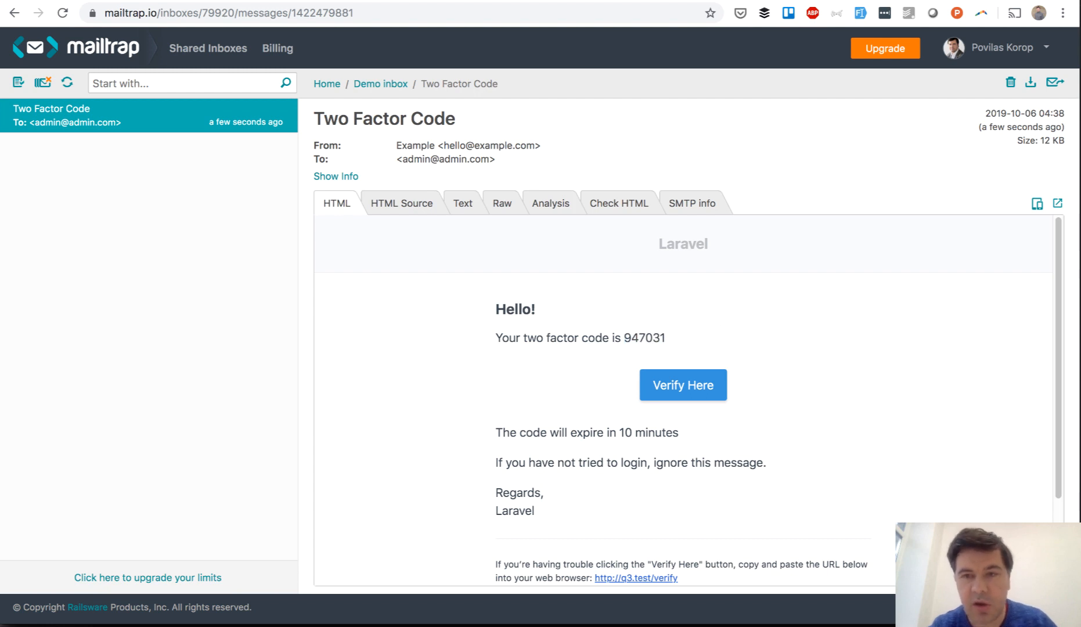
{"action": "left_click", "coordinate": [682, 385]}
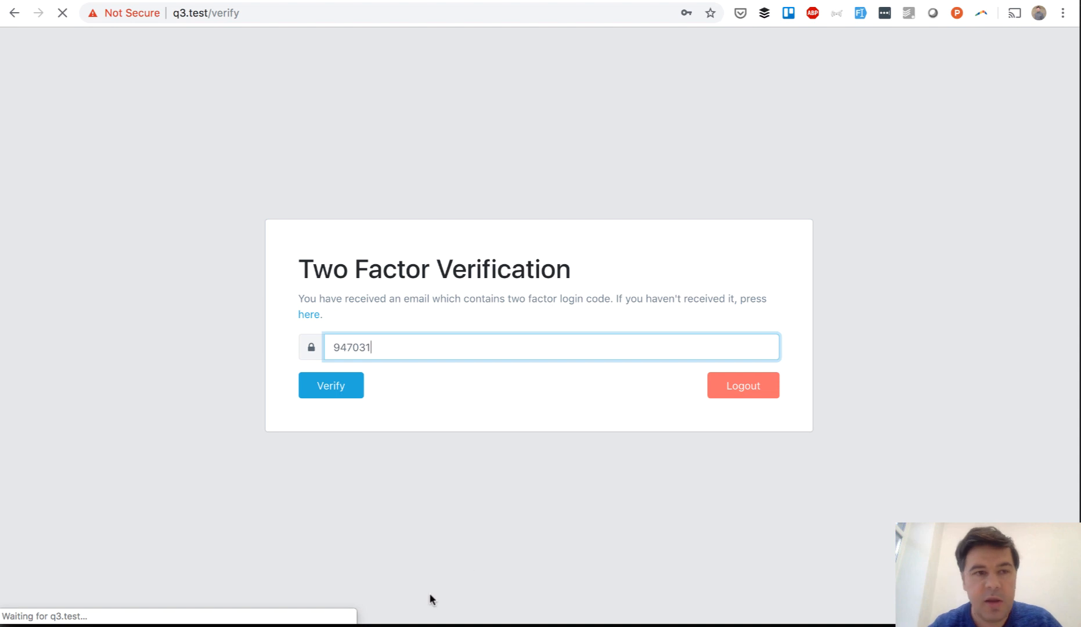
{"action": "left_click", "coordinate": [330, 384]}
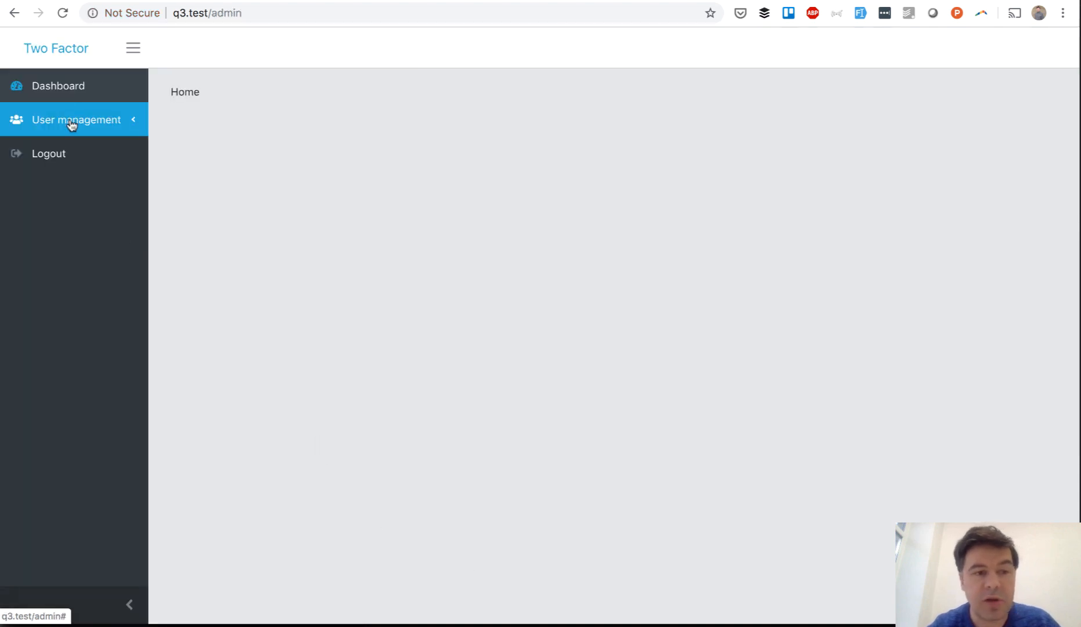
{"action": "left_click", "coordinate": [75, 120]}
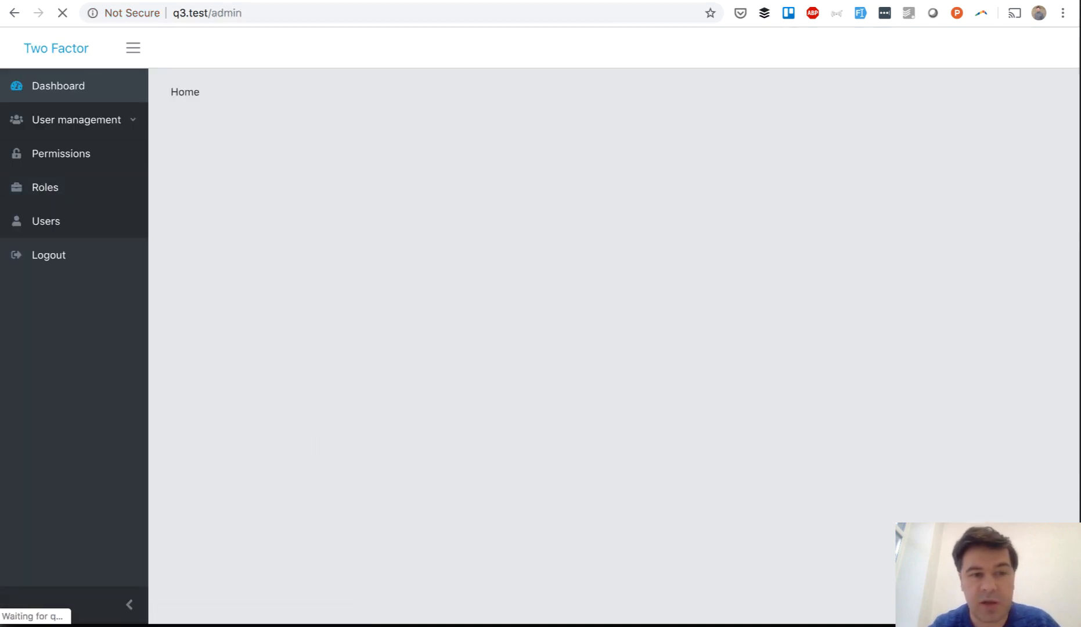
{"action": "left_click", "coordinate": [46, 221]}
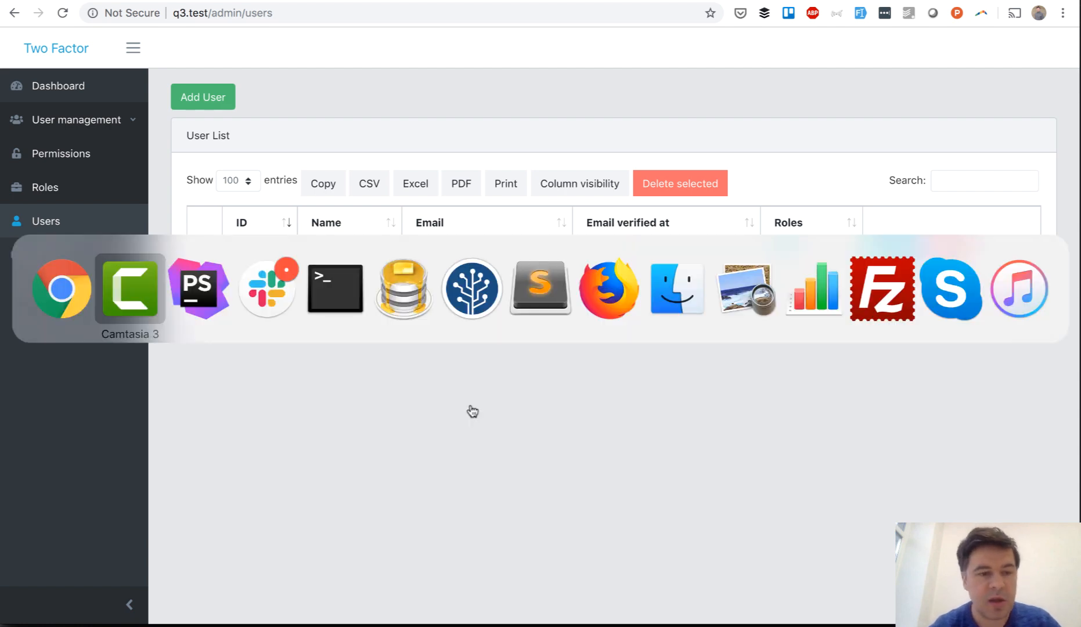
In the q3 project, view the migration adding two_factor_code and two_factor_expires_at and the User model fields.
{"action": "left_click", "coordinate": [200, 288]}
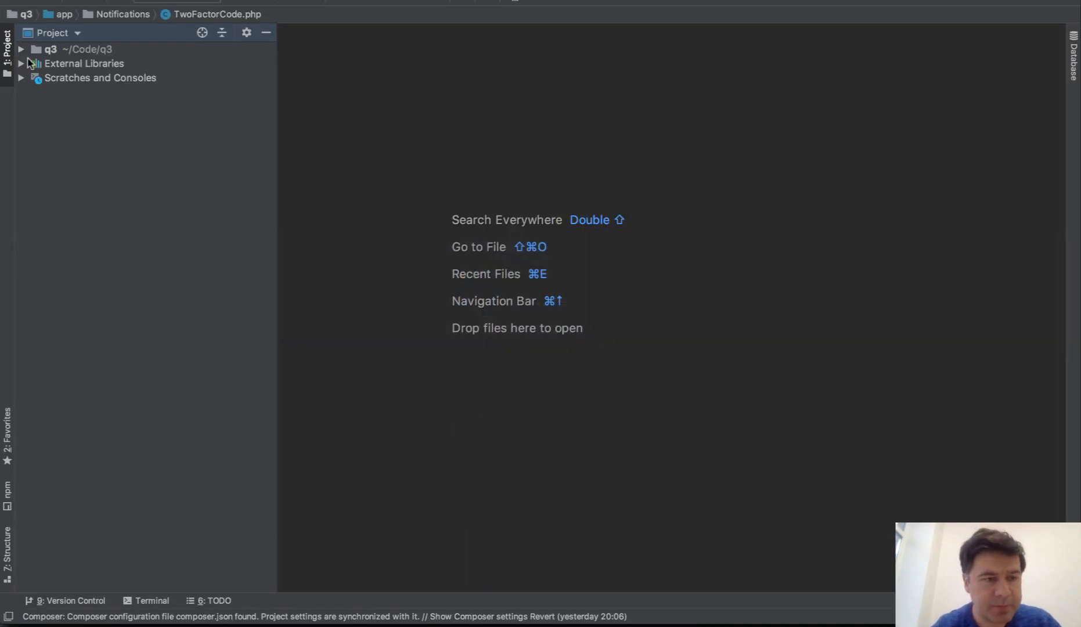
{"action": "left_click", "coordinate": [21, 49]}
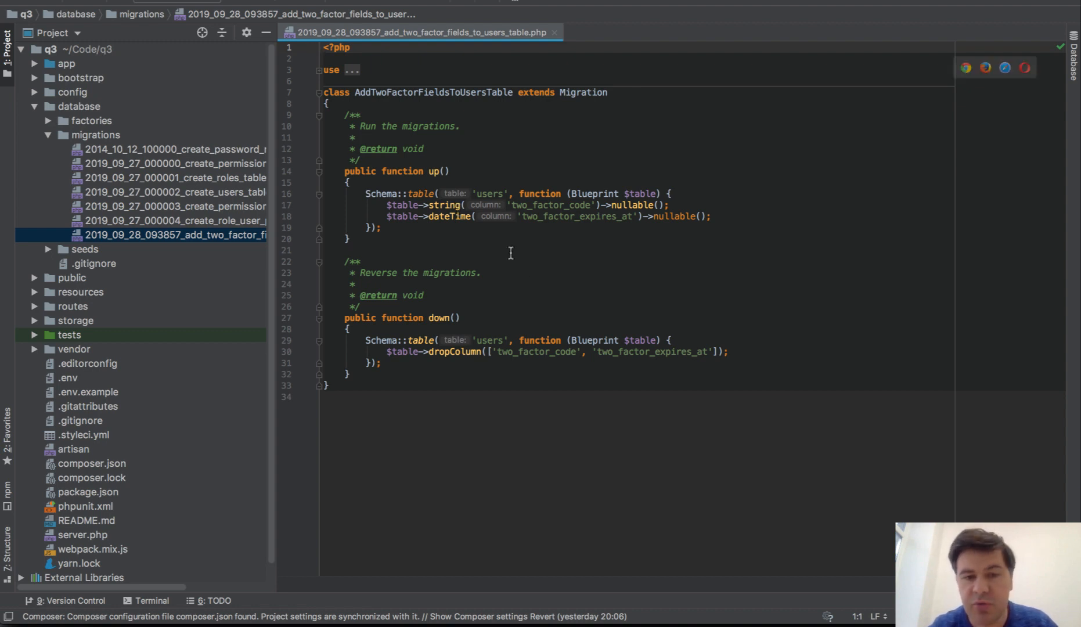
{"action": "double_click", "coordinate": [576, 216]}
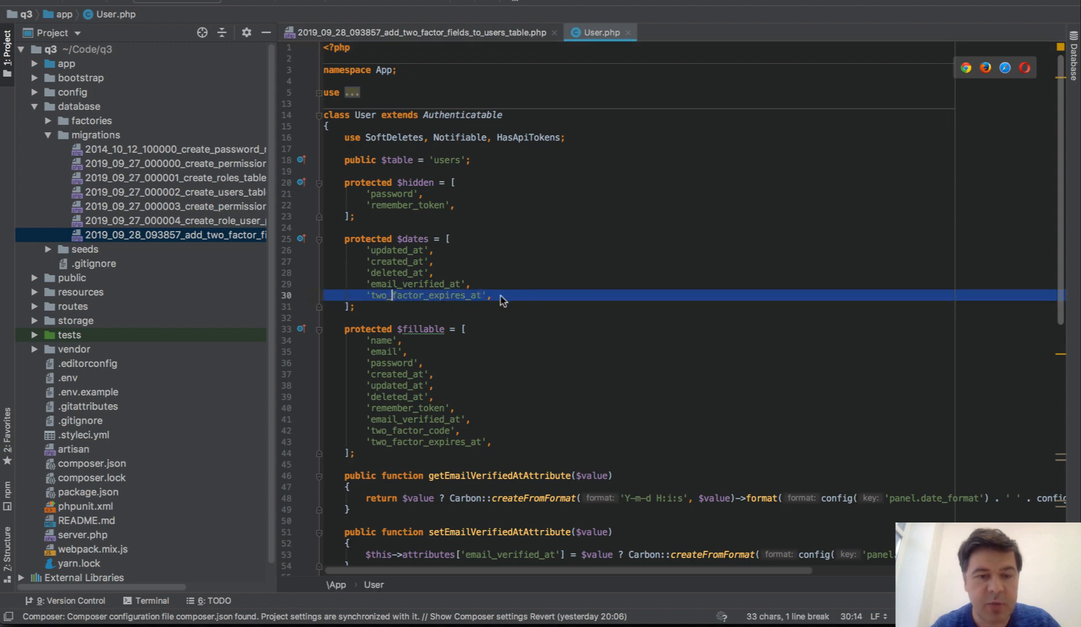
{"action": "mouse_move", "coordinate": [415, 324]}
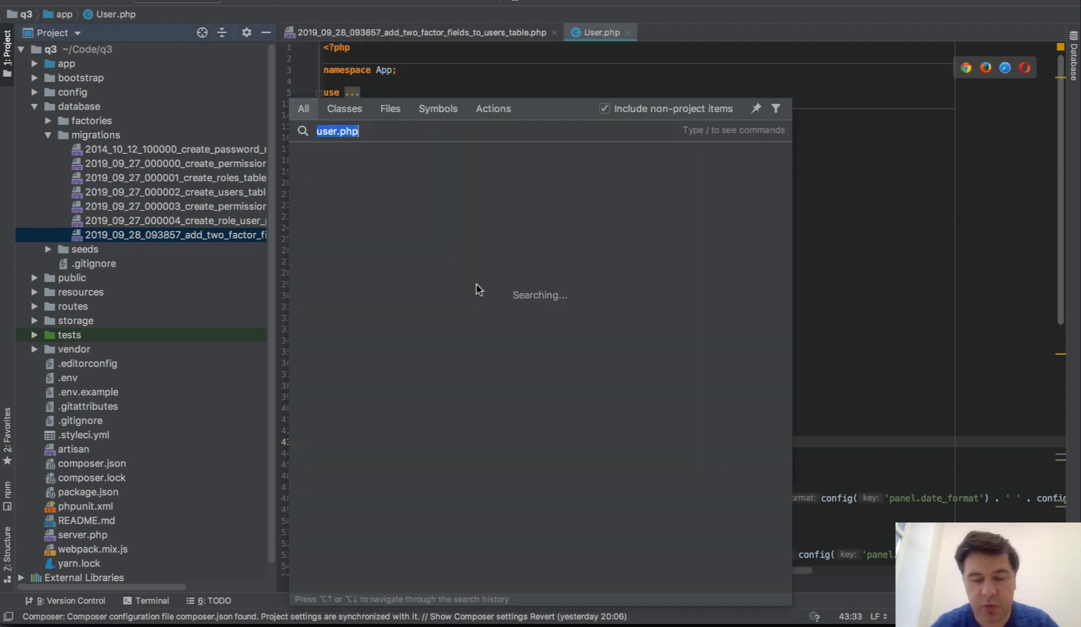
Locate LoginController via Search Everywhere, show authenticated(), and jump to generateTwoFactorCode in User.
{"action": "type", "text": "logincon"}
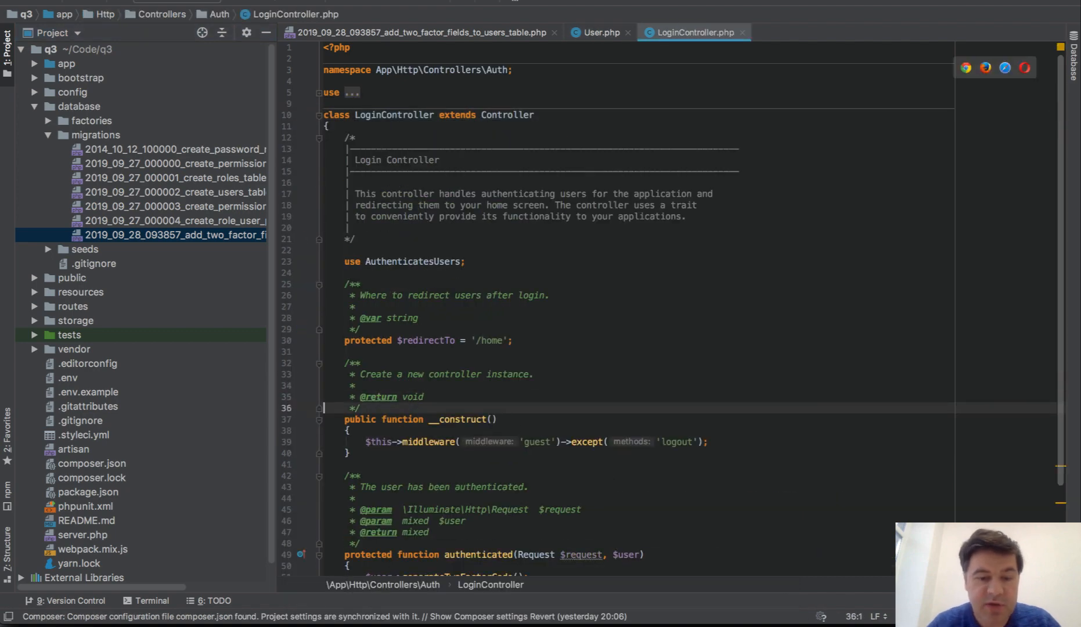
{"action": "scroll", "scroll_direction": "down", "scroll_amount": 3}
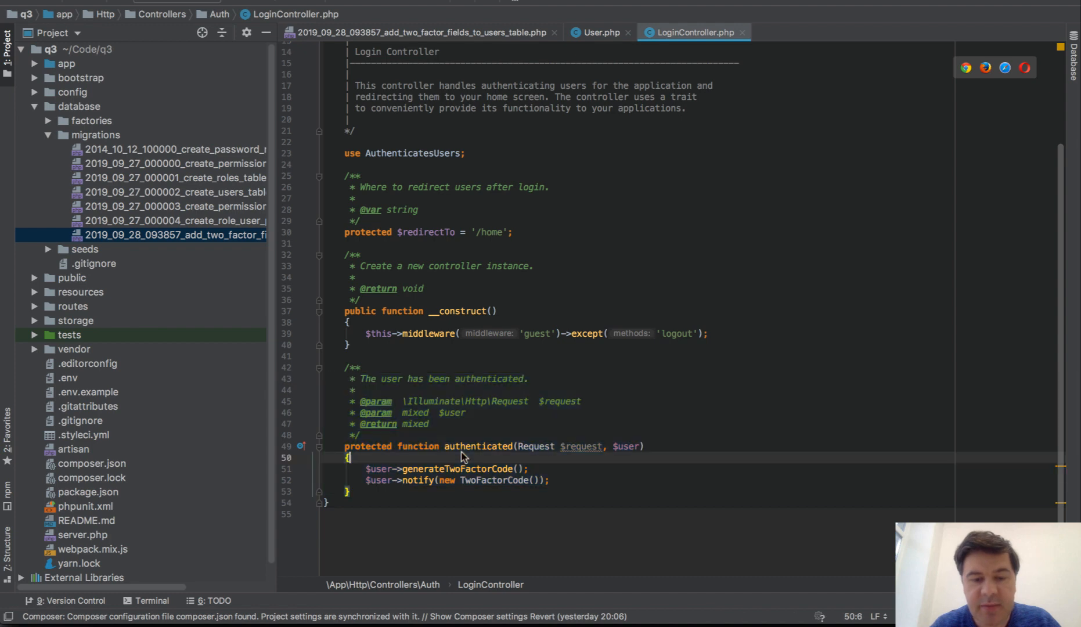
{"action": "mouse_move", "coordinate": [469, 446]}
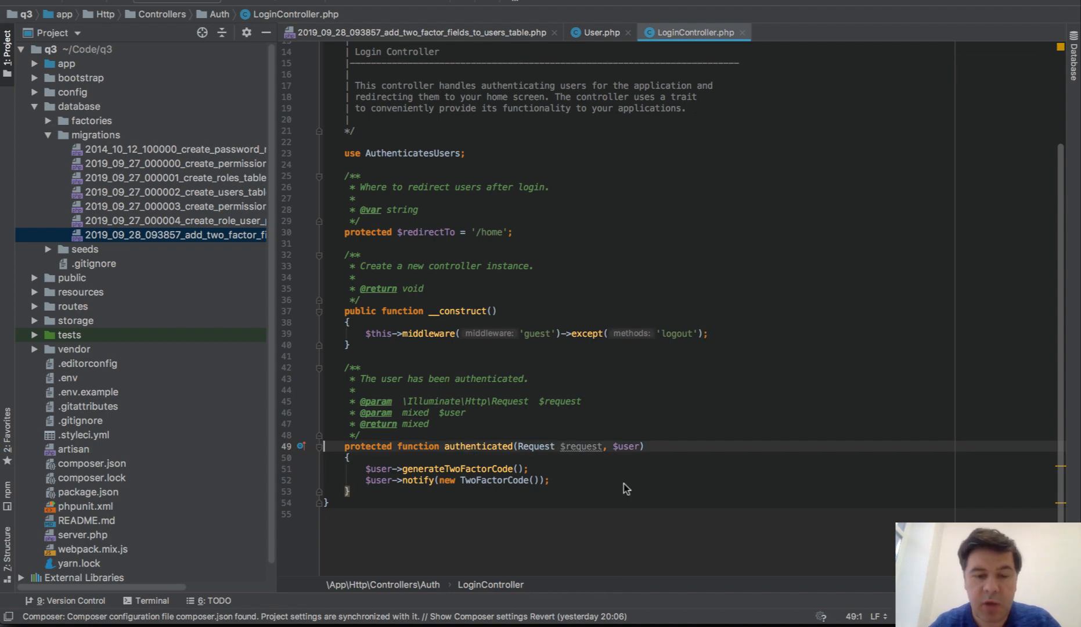
{"action": "mouse_move", "coordinate": [407, 474]}
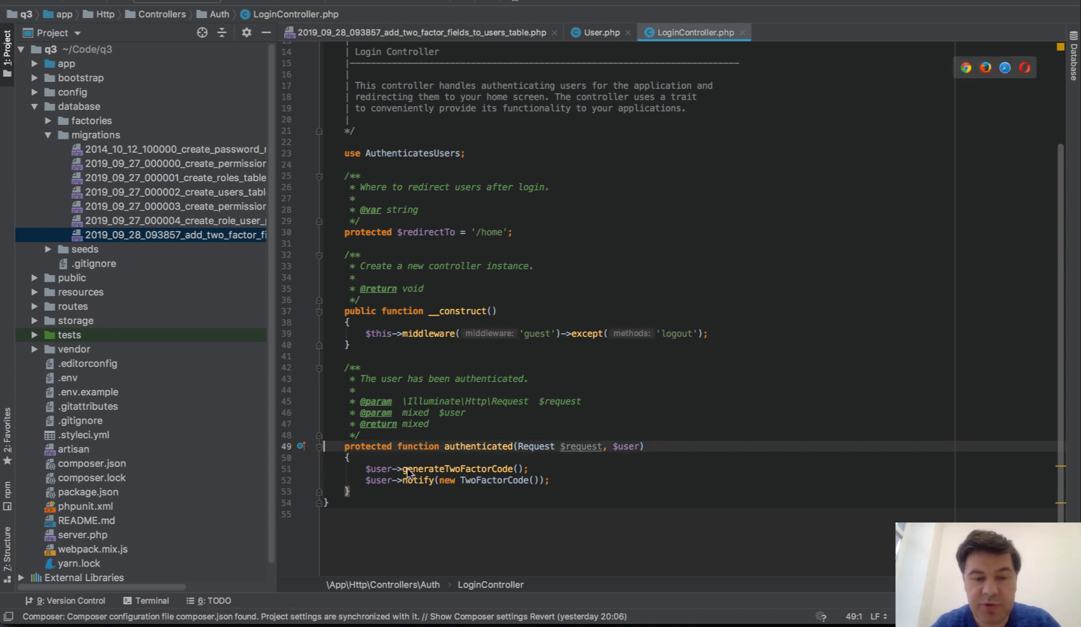
{"action": "left_click", "coordinate": [441, 468]}
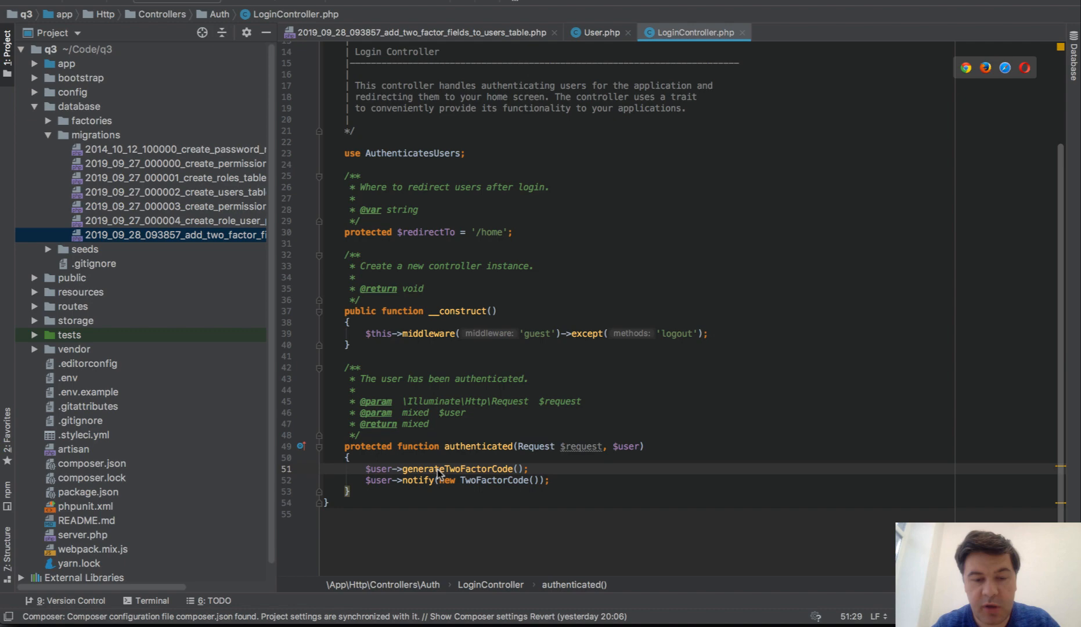
{"action": "mouse_move", "coordinate": [436, 343]}
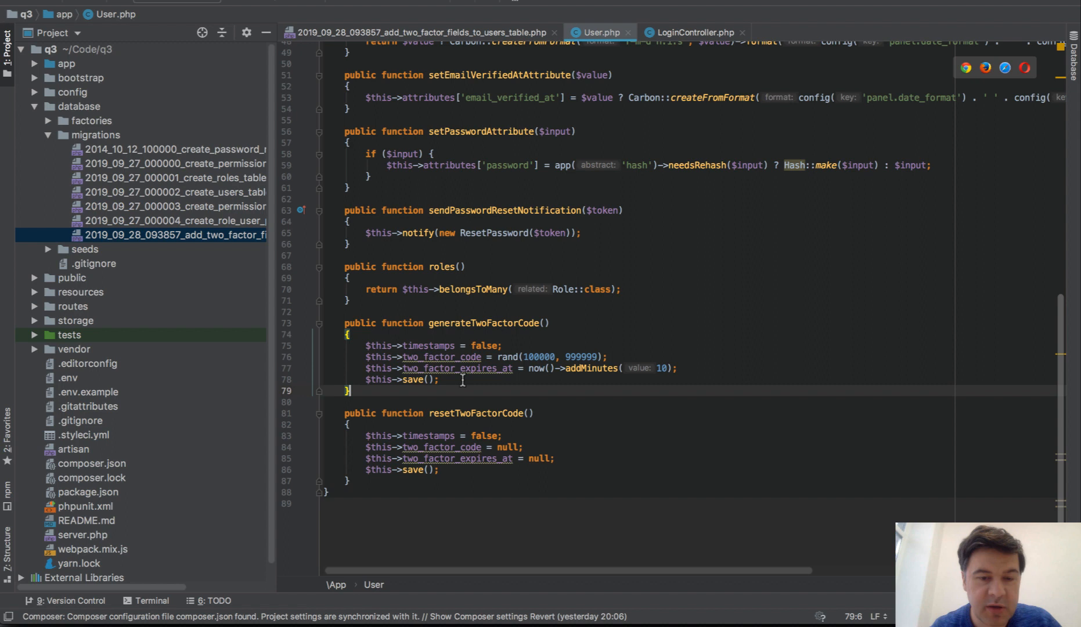
Review the User model's code generation, return to LoginController and follow the TwoFactorCode notification class.
{"action": "double_click", "coordinate": [428, 346]}
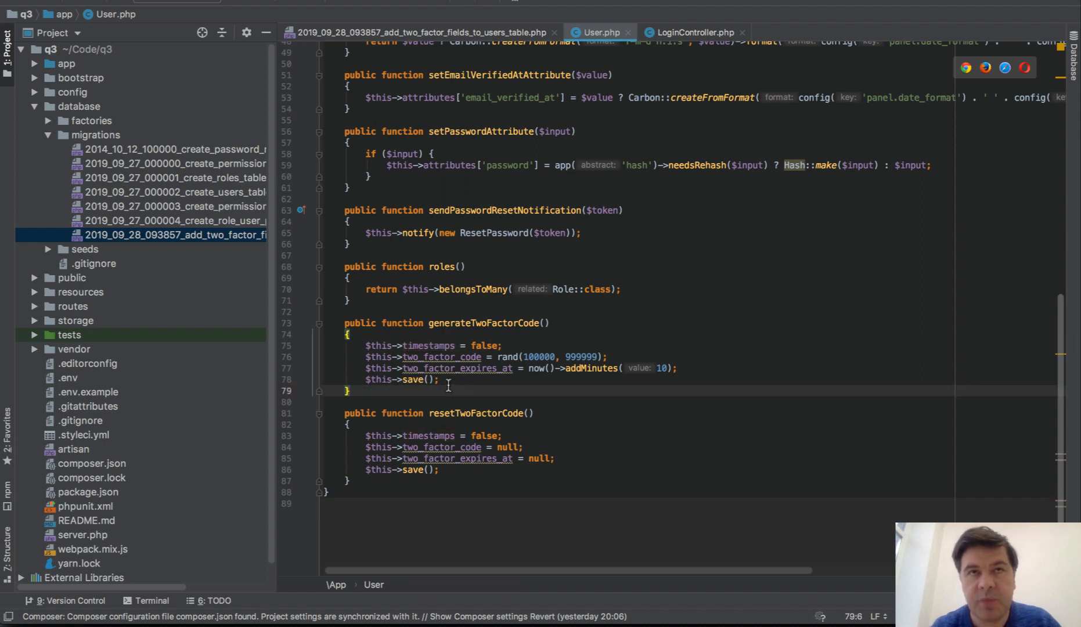
{"action": "mouse_move", "coordinate": [414, 363]}
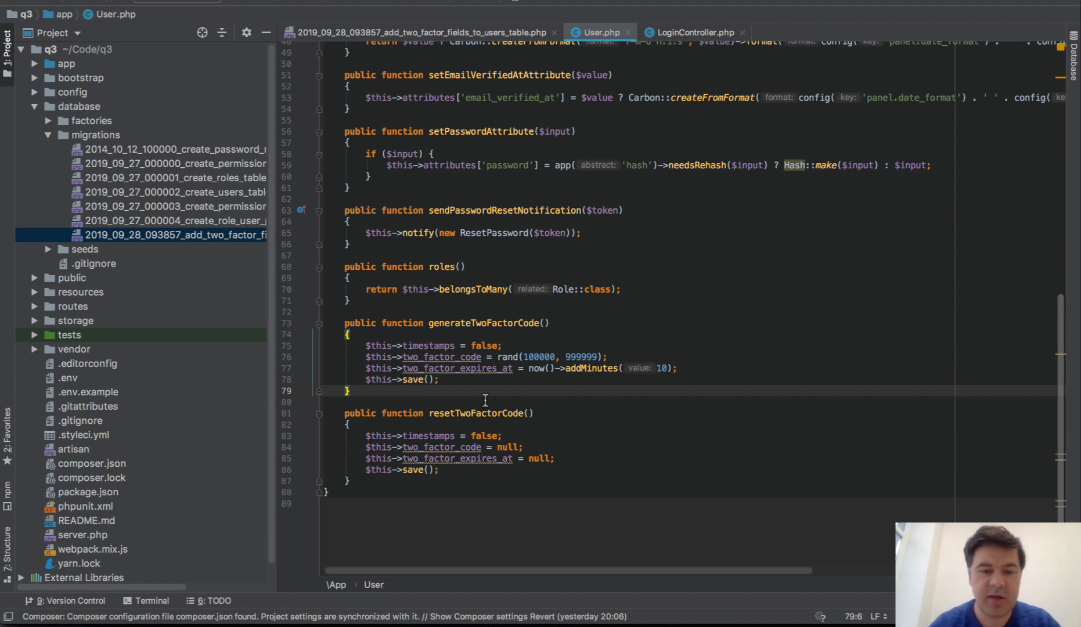
{"action": "left_click", "coordinate": [693, 33]}
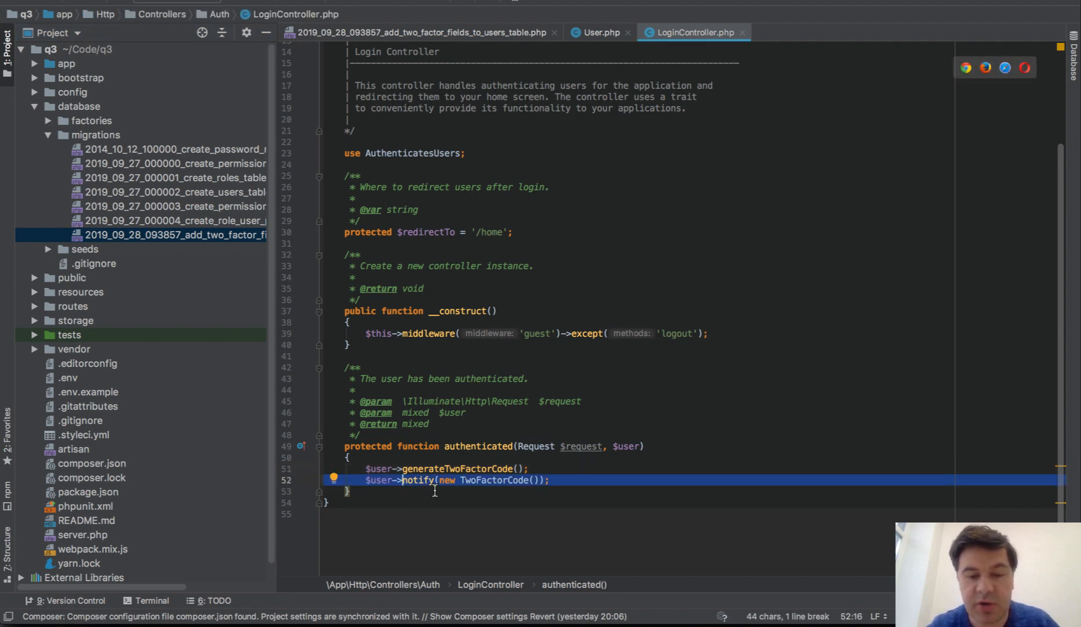
{"action": "left_click", "coordinate": [497, 480]}
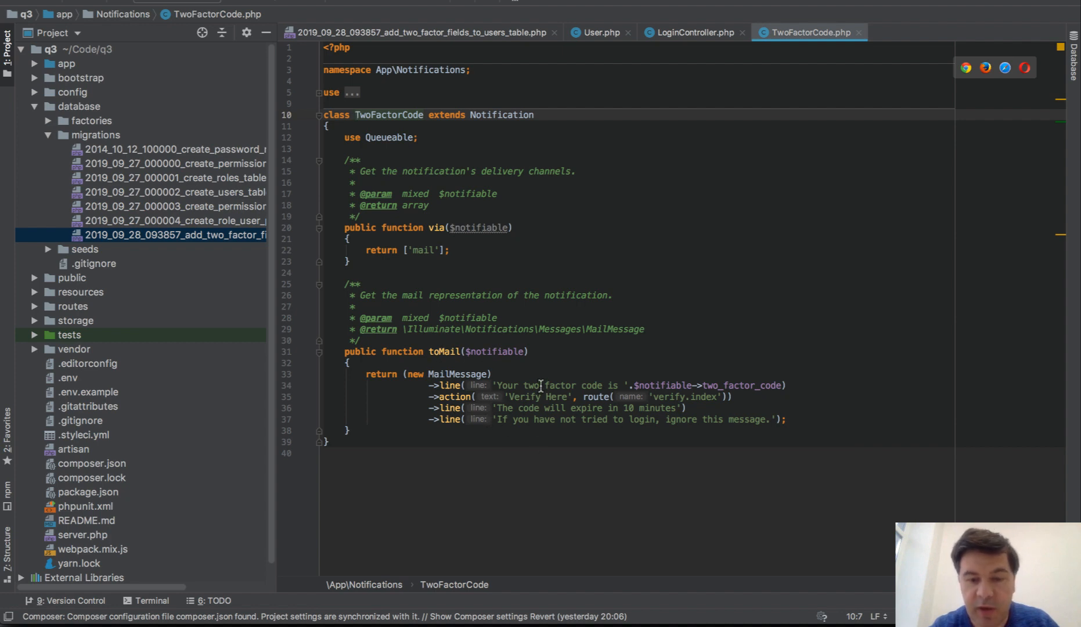
{"action": "left_click", "coordinate": [538, 384]}
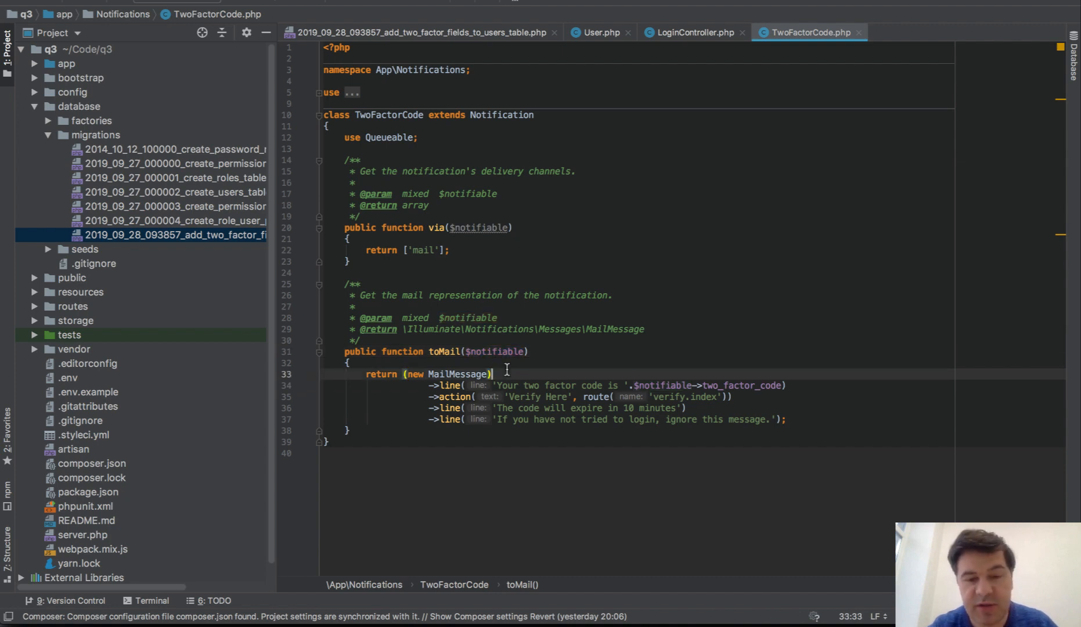
{"action": "left_click", "coordinate": [692, 32]}
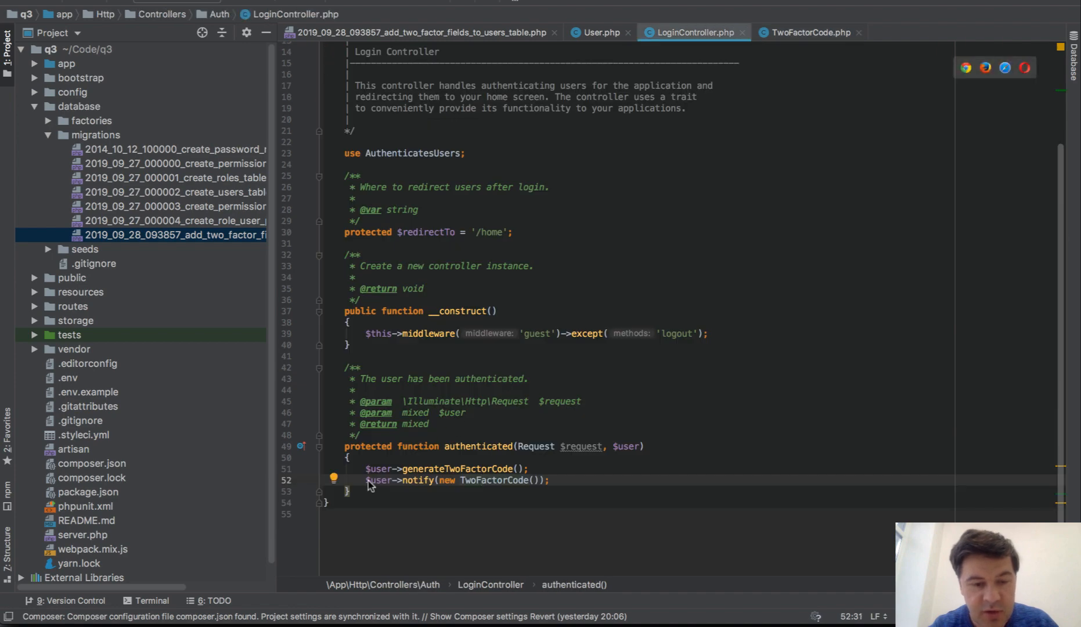
{"action": "left_click", "coordinate": [803, 32]}
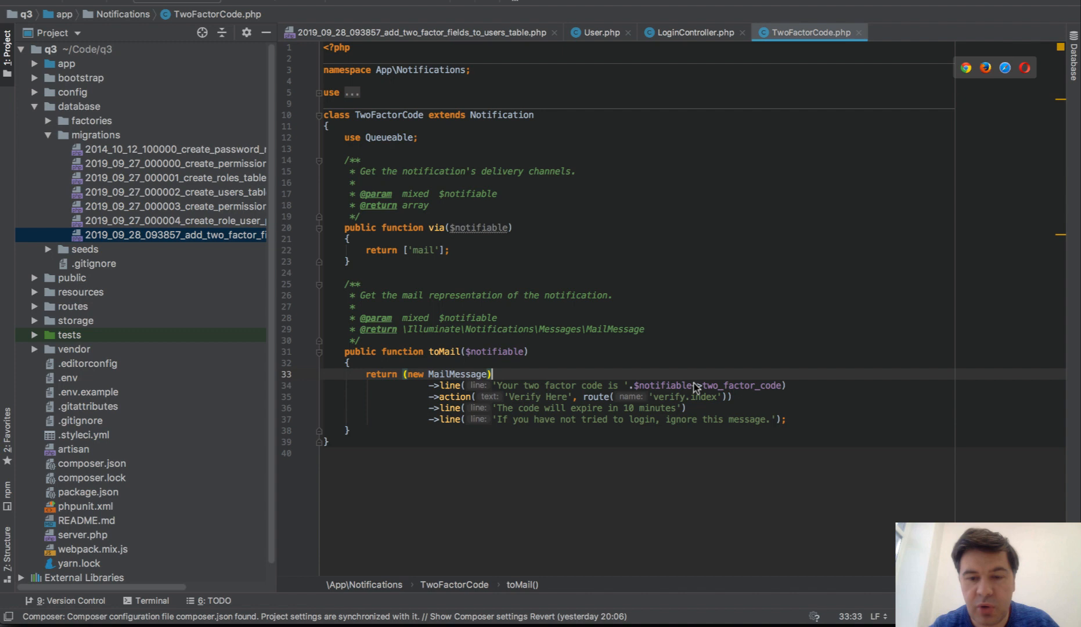
{"action": "mouse_move", "coordinate": [665, 401]}
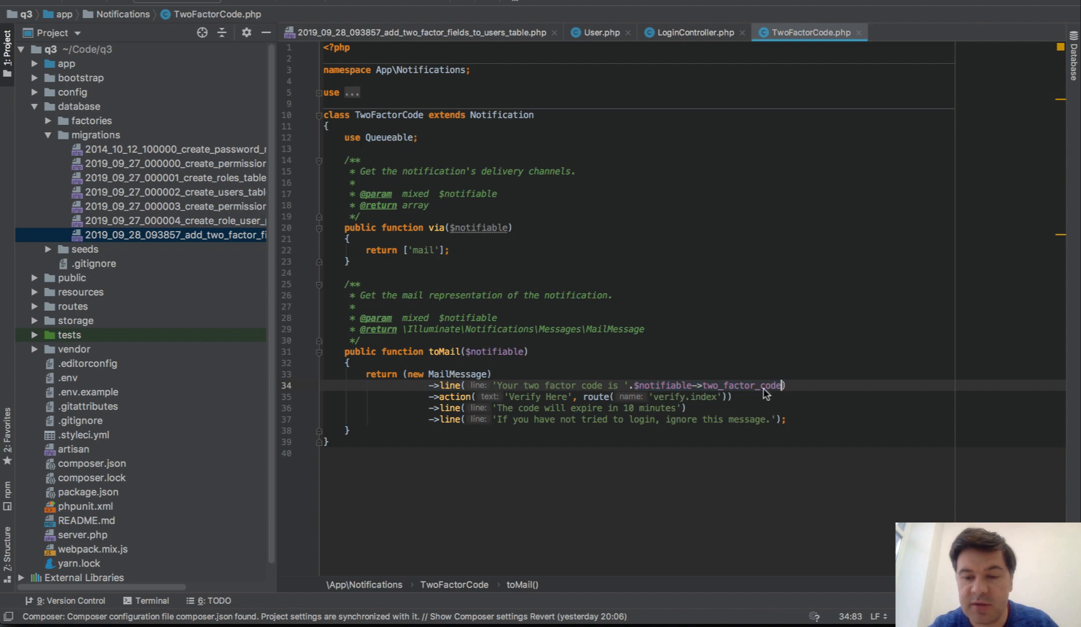
{"action": "mouse_move", "coordinate": [660, 434]}
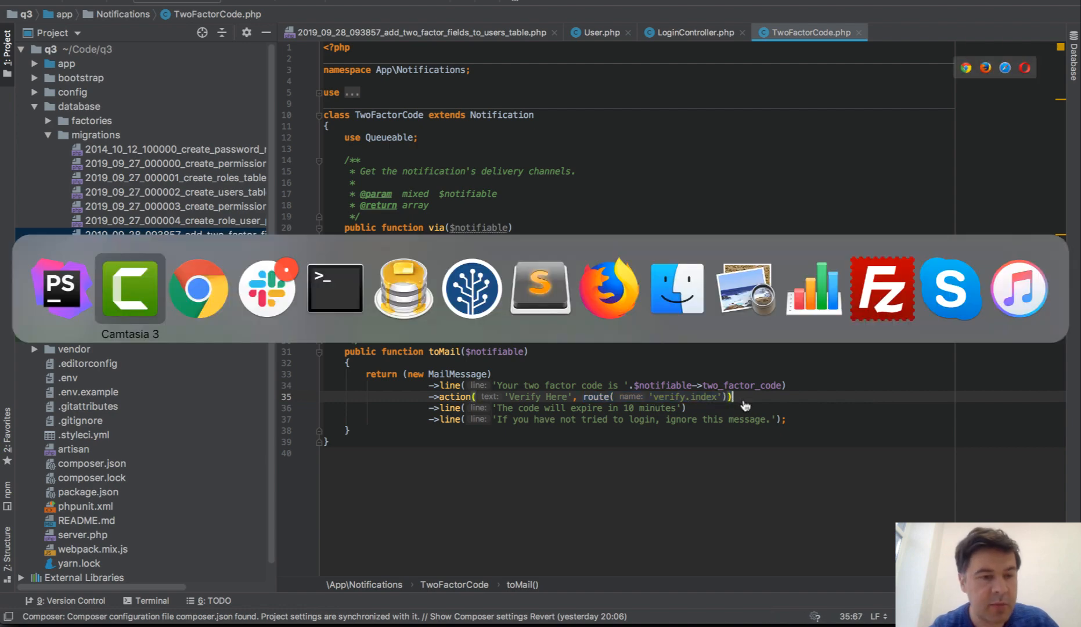
{"action": "left_click", "coordinate": [197, 288]}
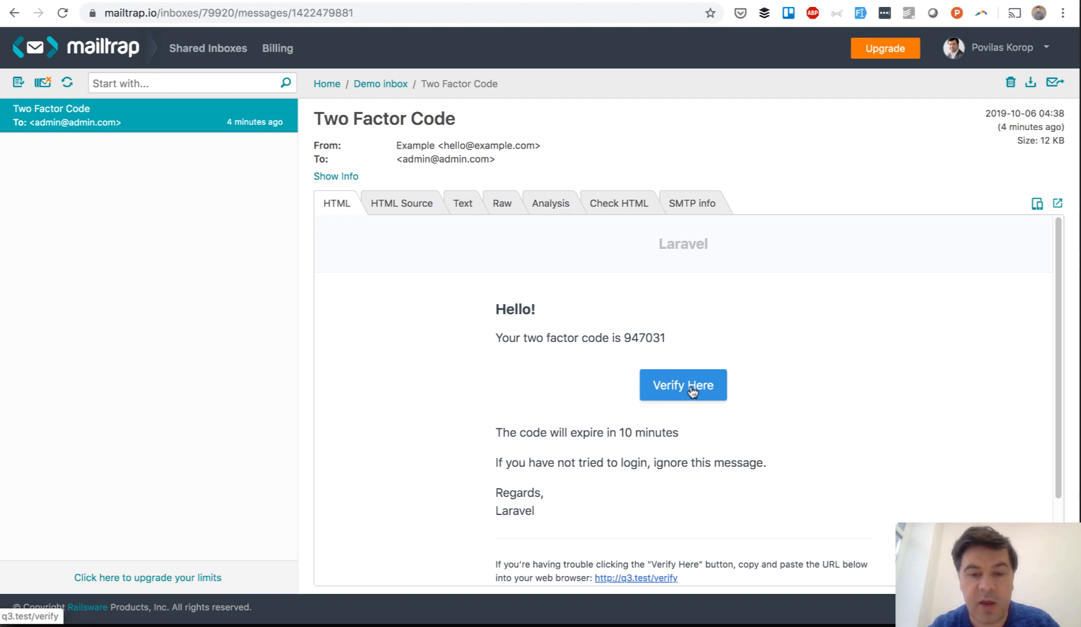
{"action": "mouse_move", "coordinate": [481, 379]}
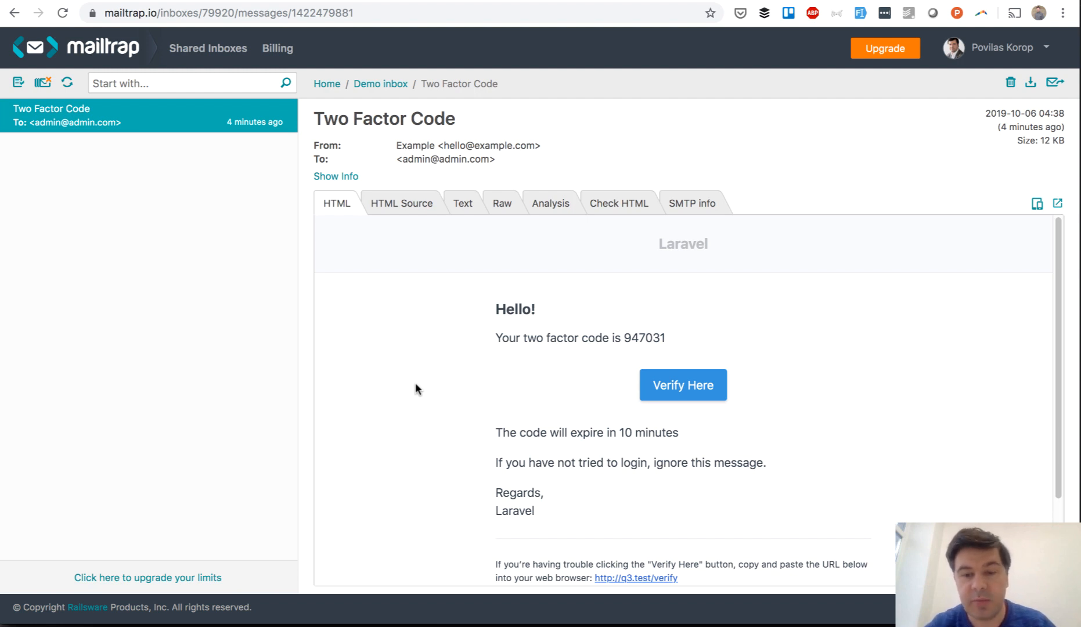
{"action": "mouse_move", "coordinate": [421, 448]}
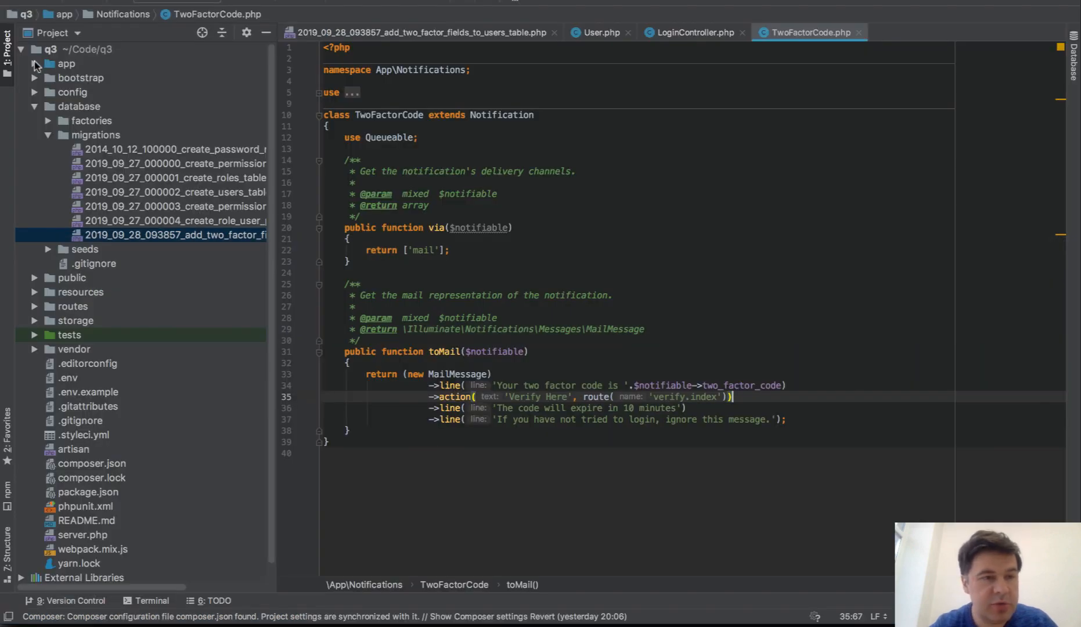
Open app/Http/Middleware/TwoFactor.php and highlight the code expiry check and expired-code message.
{"action": "left_click", "coordinate": [33, 63]}
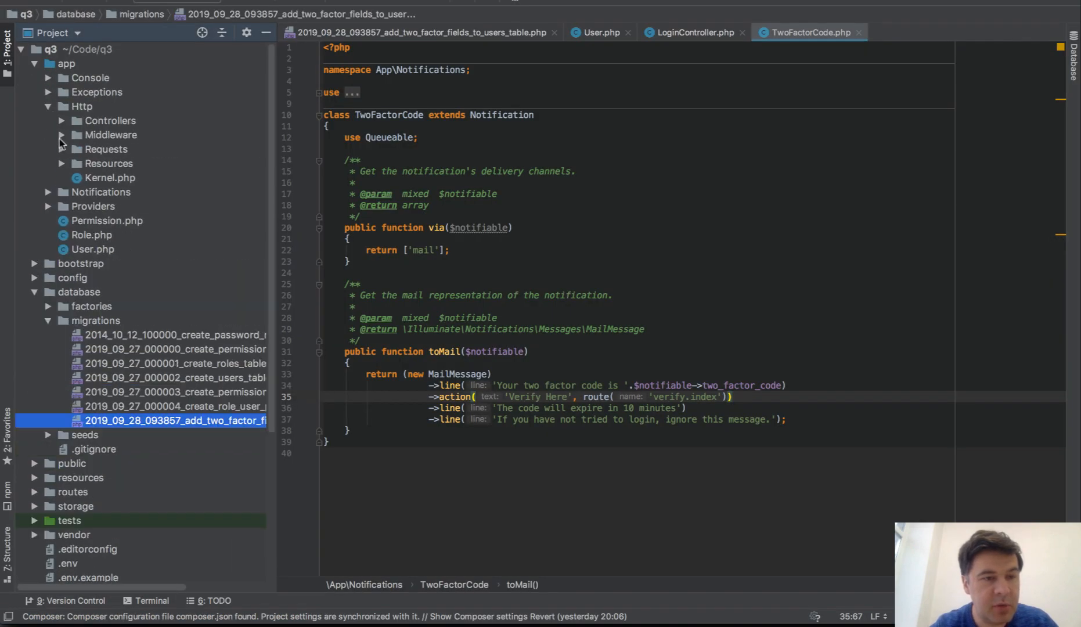
{"action": "left_click", "coordinate": [61, 135]}
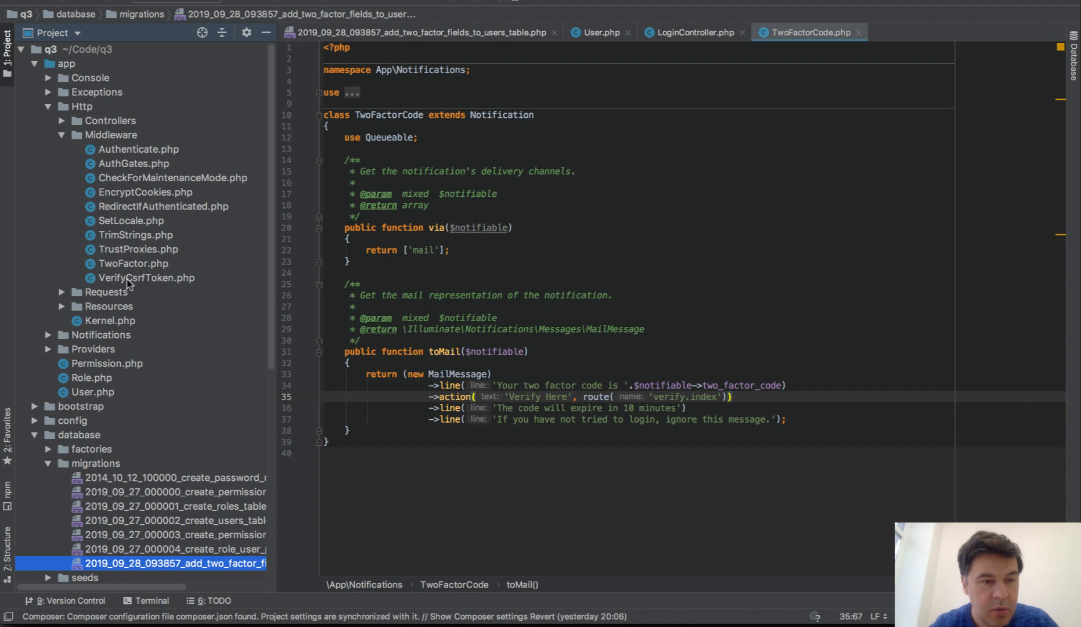
{"action": "left_click", "coordinate": [133, 262]}
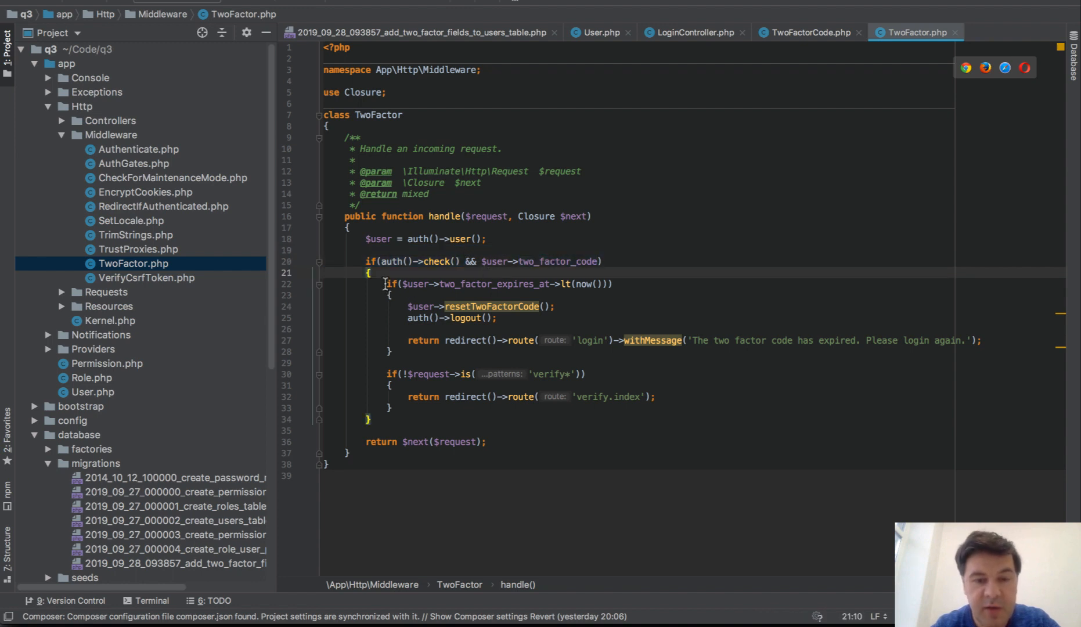
{"action": "left_click", "coordinate": [523, 283]}
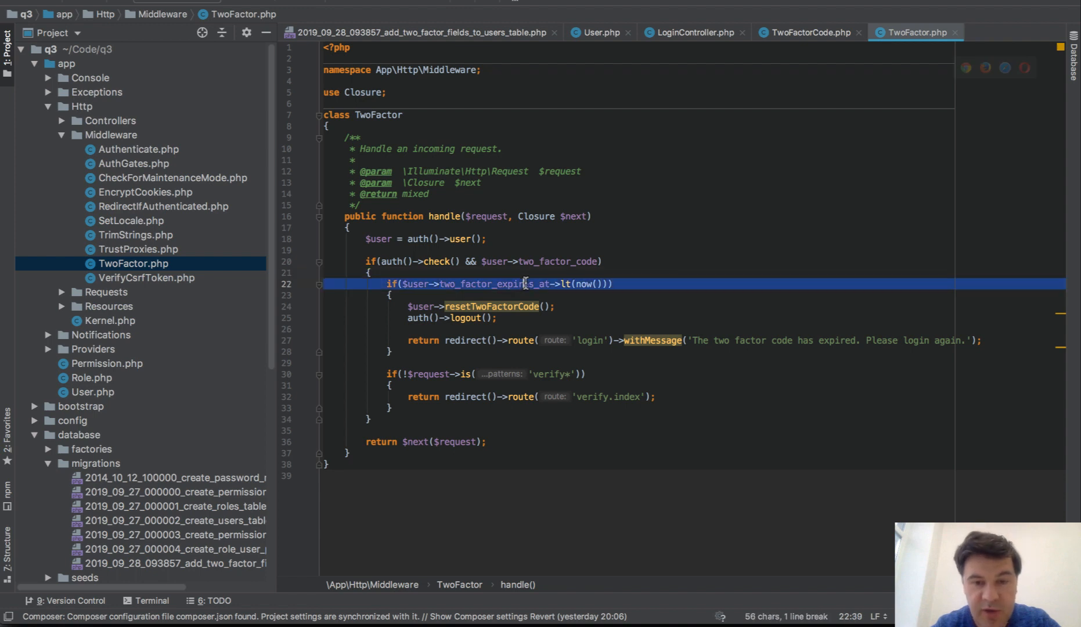
{"action": "mouse_move", "coordinate": [491, 307]}
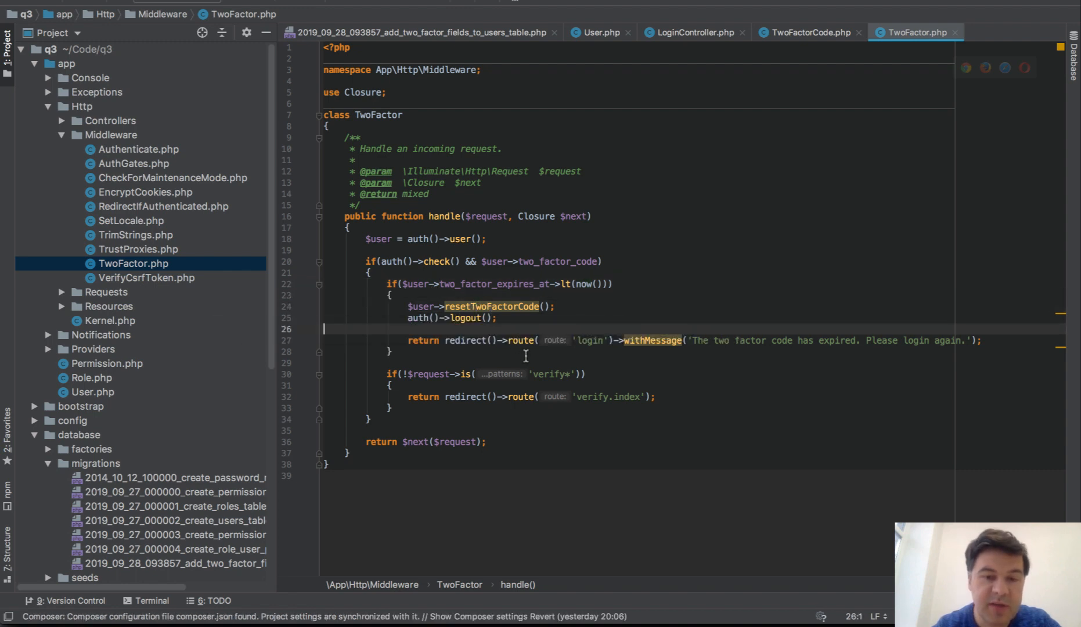
{"action": "mouse_move", "coordinate": [566, 349]}
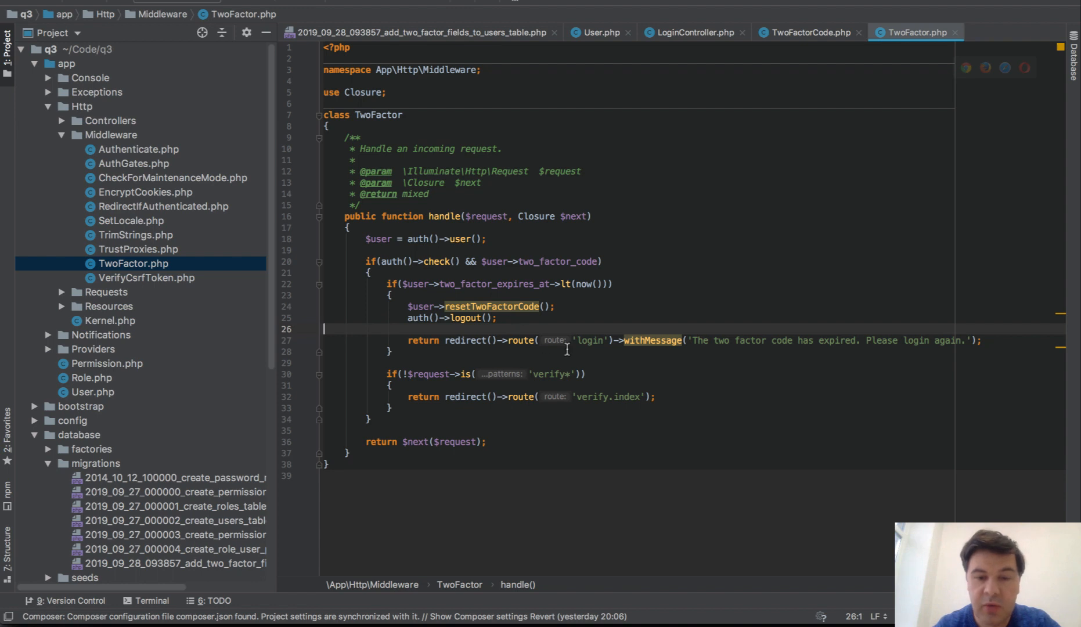
{"action": "double_click", "coordinate": [748, 340]}
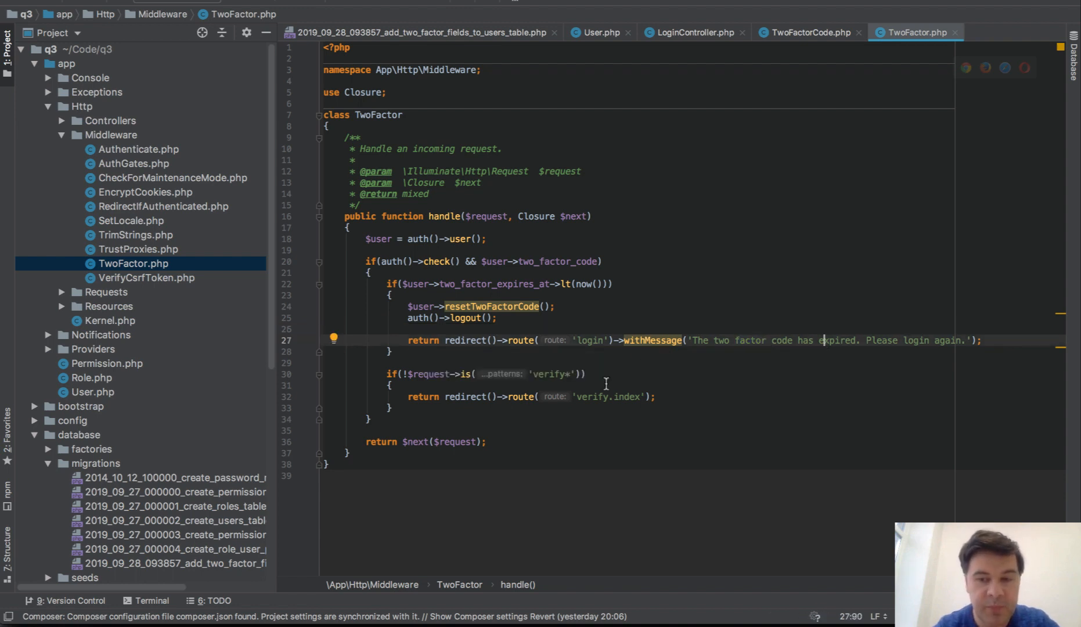
{"action": "mouse_move", "coordinate": [603, 384]}
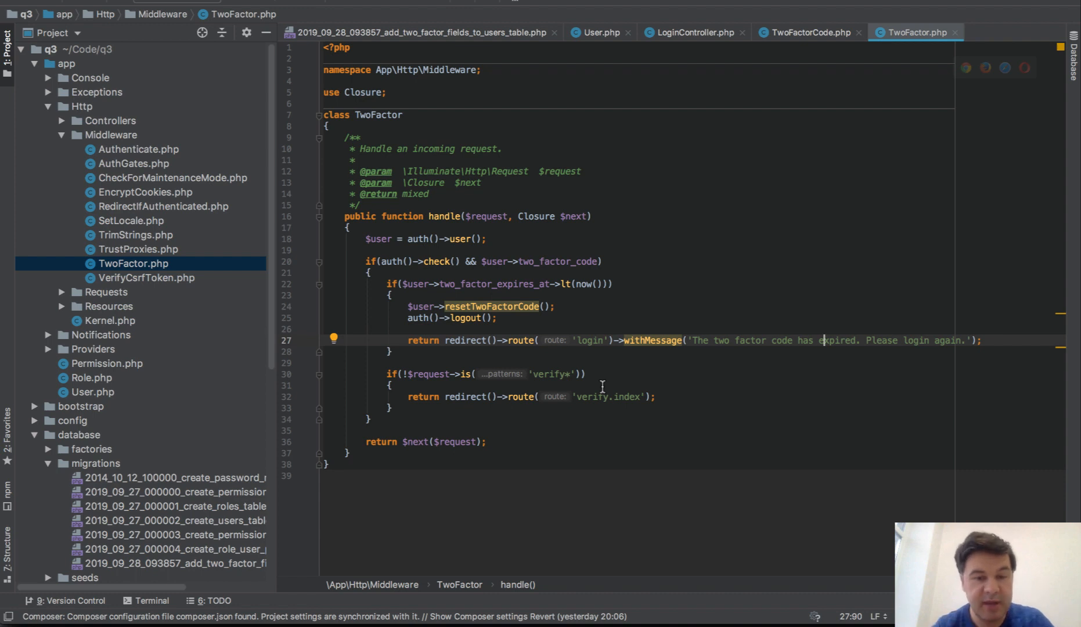
{"action": "mouse_move", "coordinate": [474, 309]}
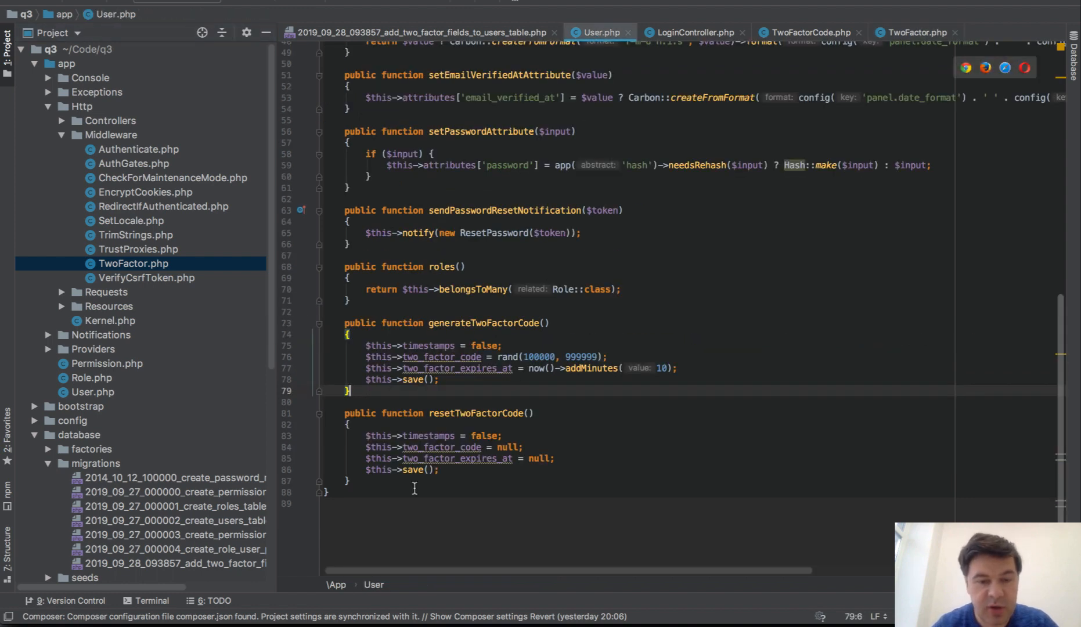
{"action": "mouse_move", "coordinate": [428, 447]}
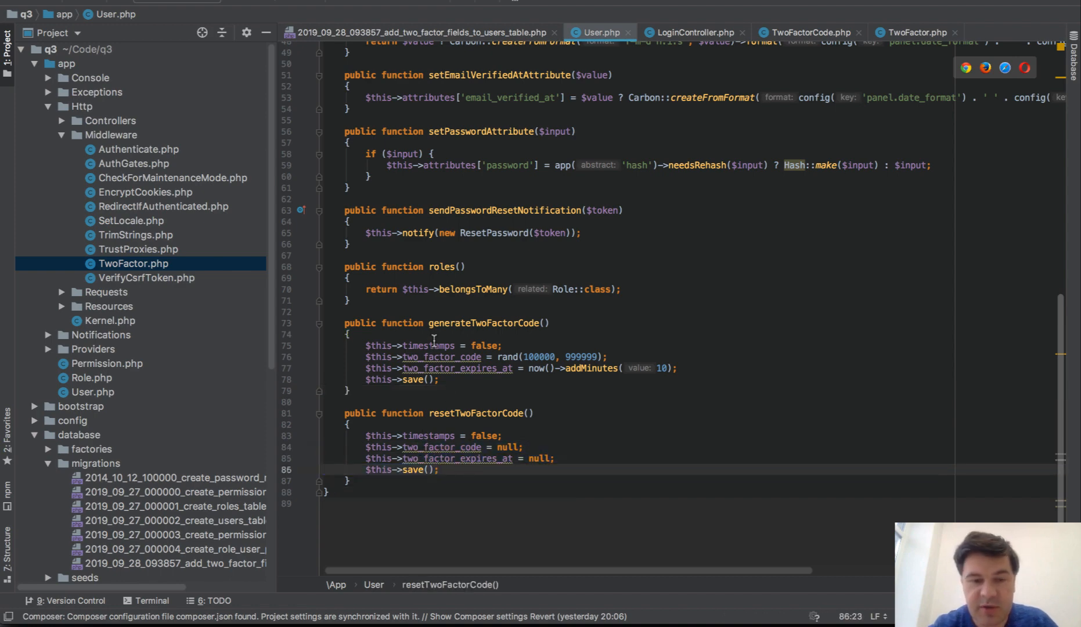
Show the User model's resetTwoFactorCode, return to the middleware, then mark the verify routes in web.php.
{"action": "left_click", "coordinate": [350, 334]}
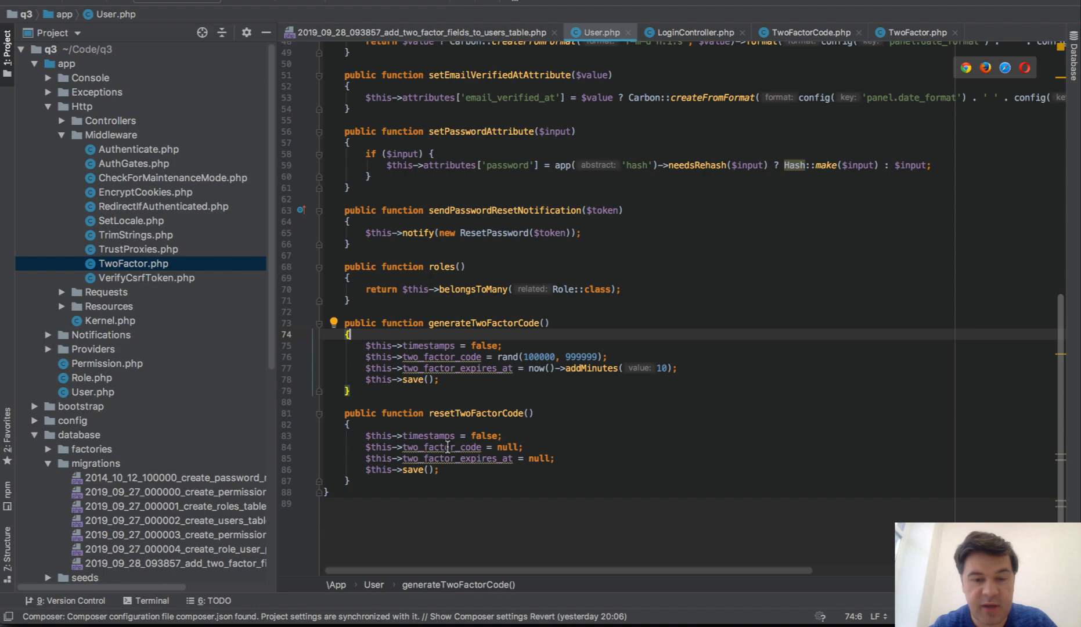
{"action": "left_click", "coordinate": [913, 33]}
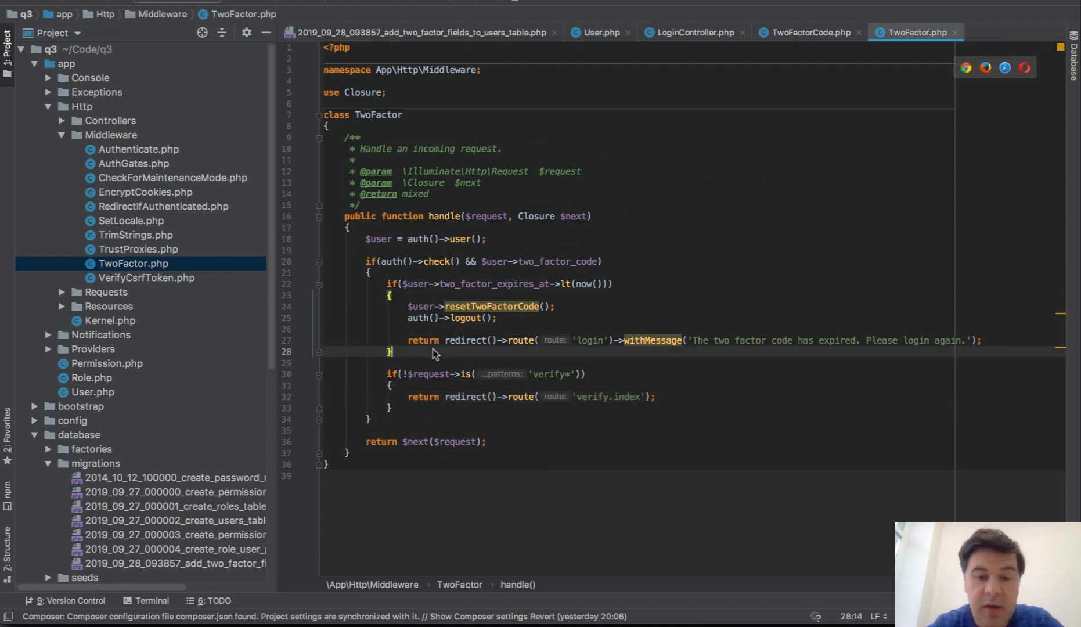
{"action": "mouse_move", "coordinate": [493, 401]}
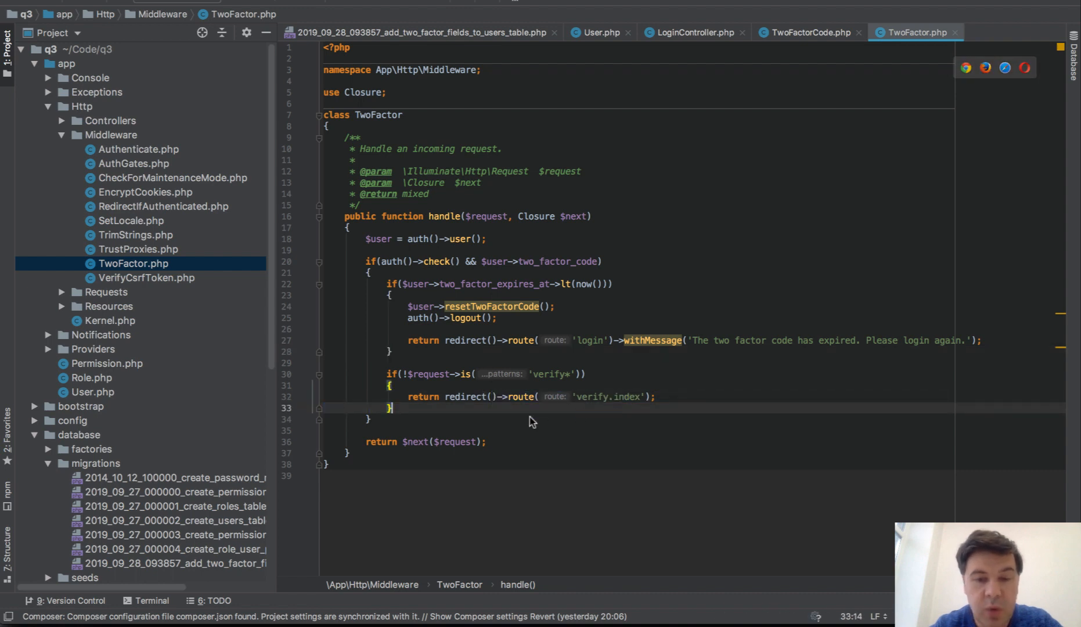
{"action": "mouse_move", "coordinate": [528, 150]}
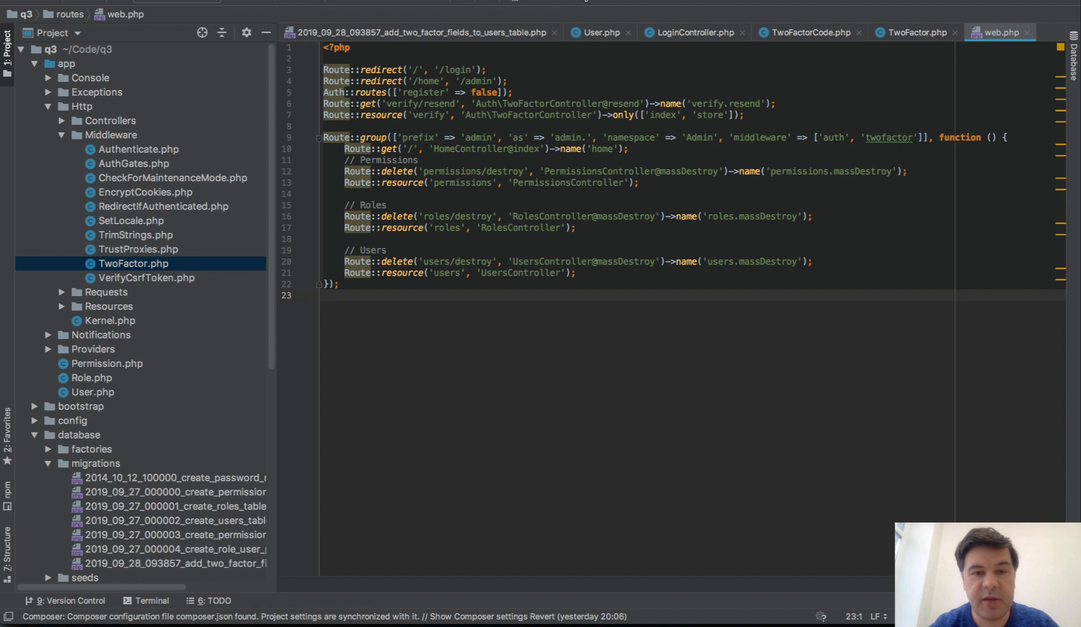
{"action": "left_click", "coordinate": [324, 104]}
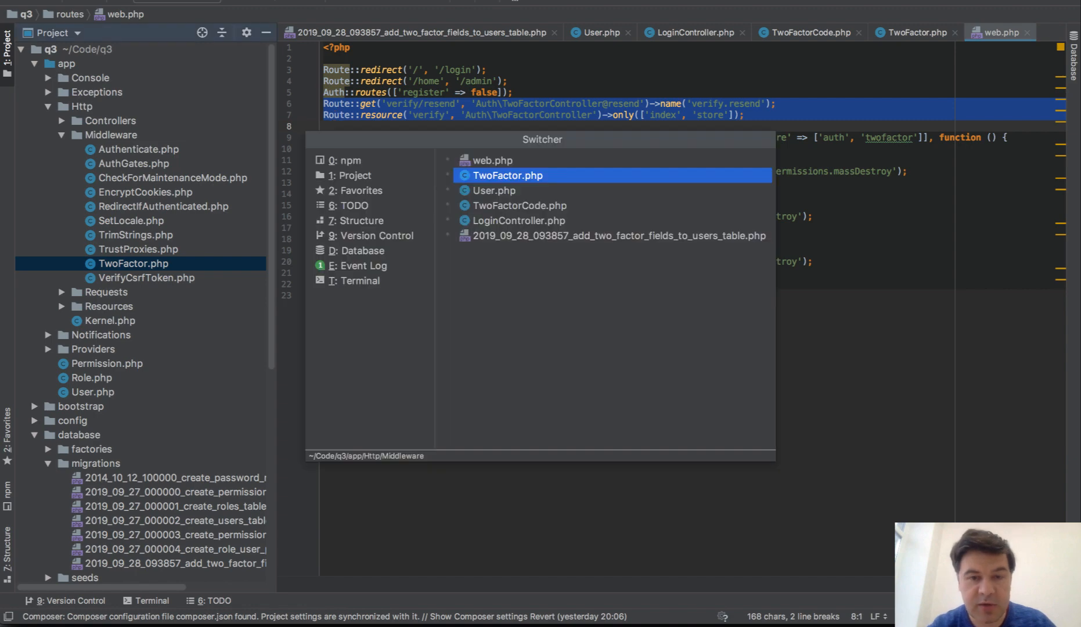
Open App\Http\Kernel.php showing the 'twofactor' middleware alias, then search for web.php.
{"action": "left_click", "coordinate": [507, 174]}
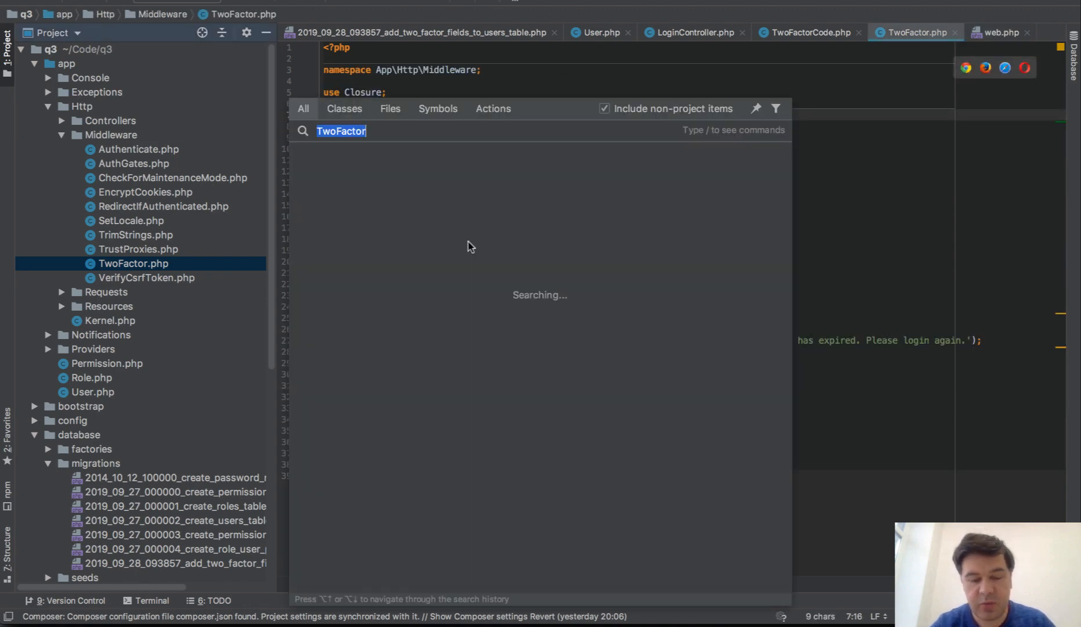
{"action": "type", "text": "kernel"}
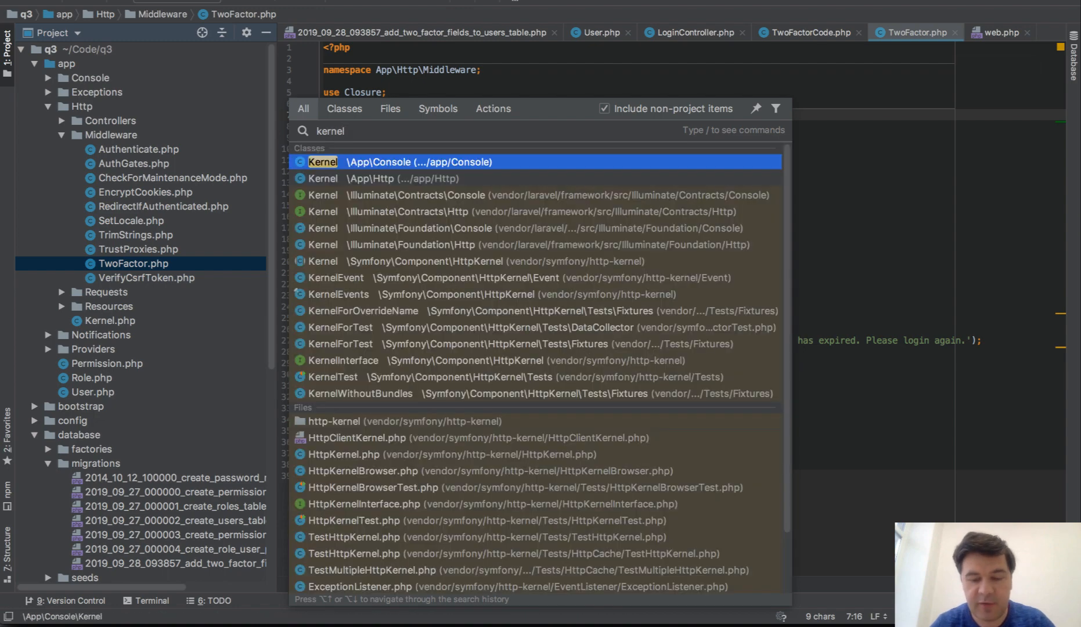
{"action": "type", "text": ".p"}
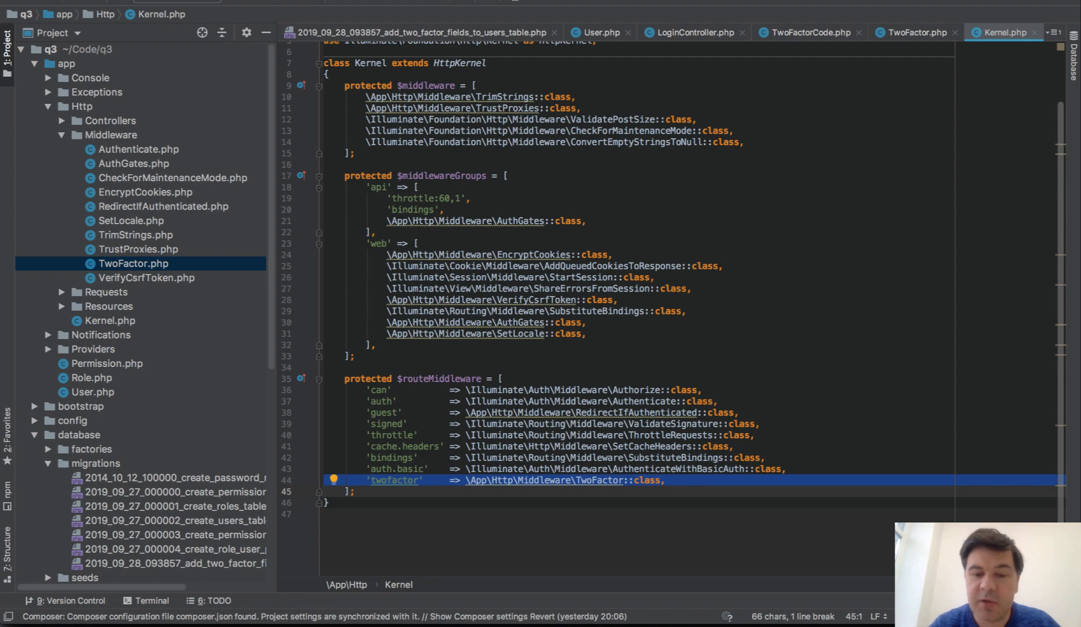
{"action": "mouse_move", "coordinate": [392, 479]}
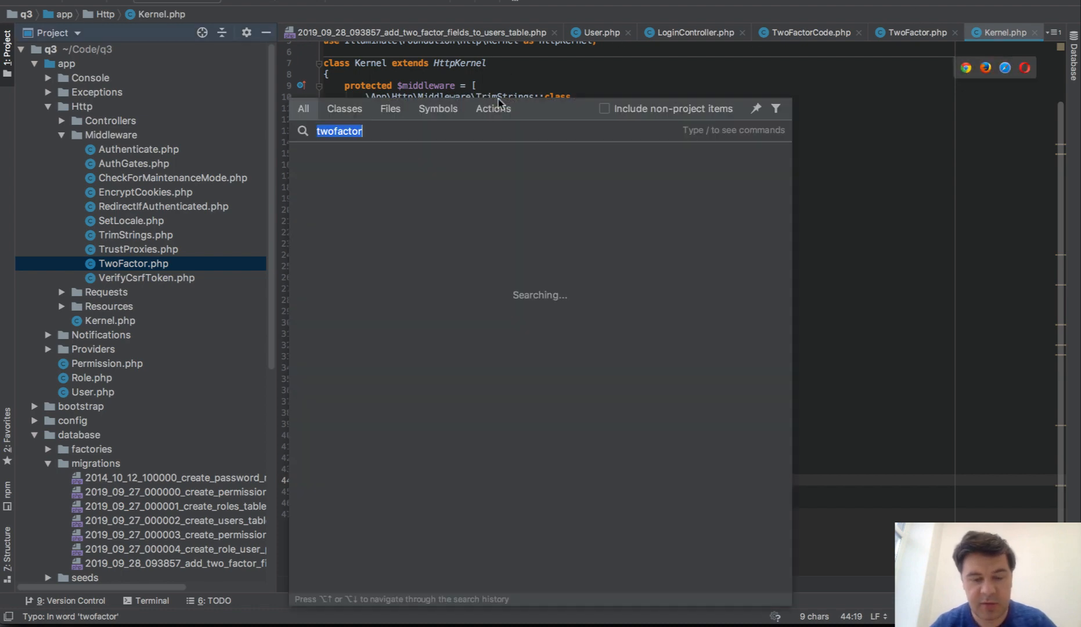
{"action": "type", "text": "web.p"}
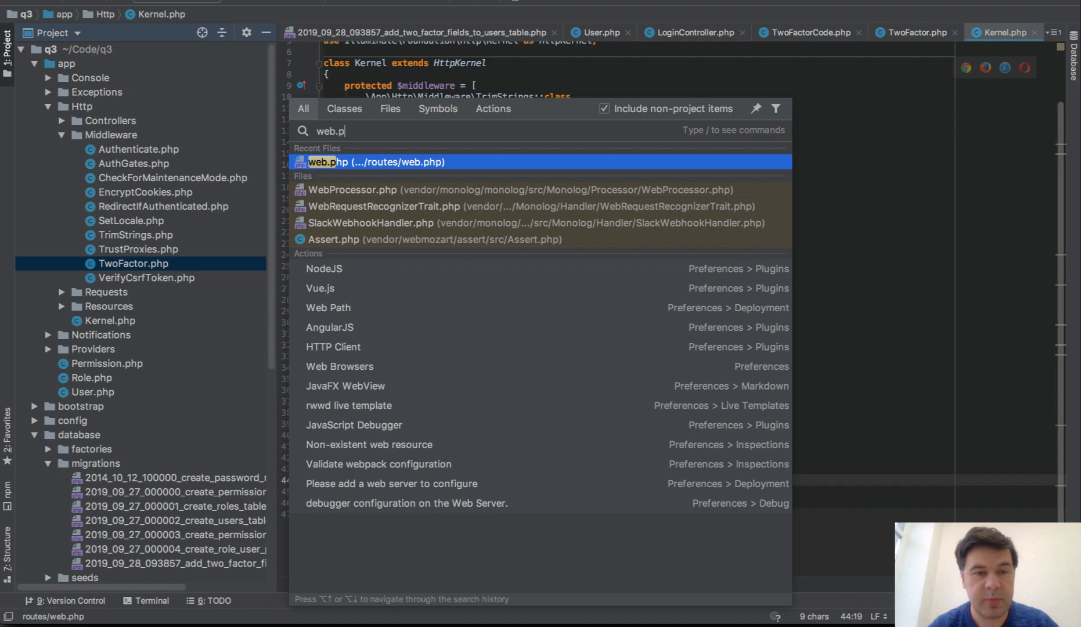
Show web.php's verify routes and the admin group protected by 'auth' and 'twofactor' middleware.
{"action": "left_click", "coordinate": [376, 161]}
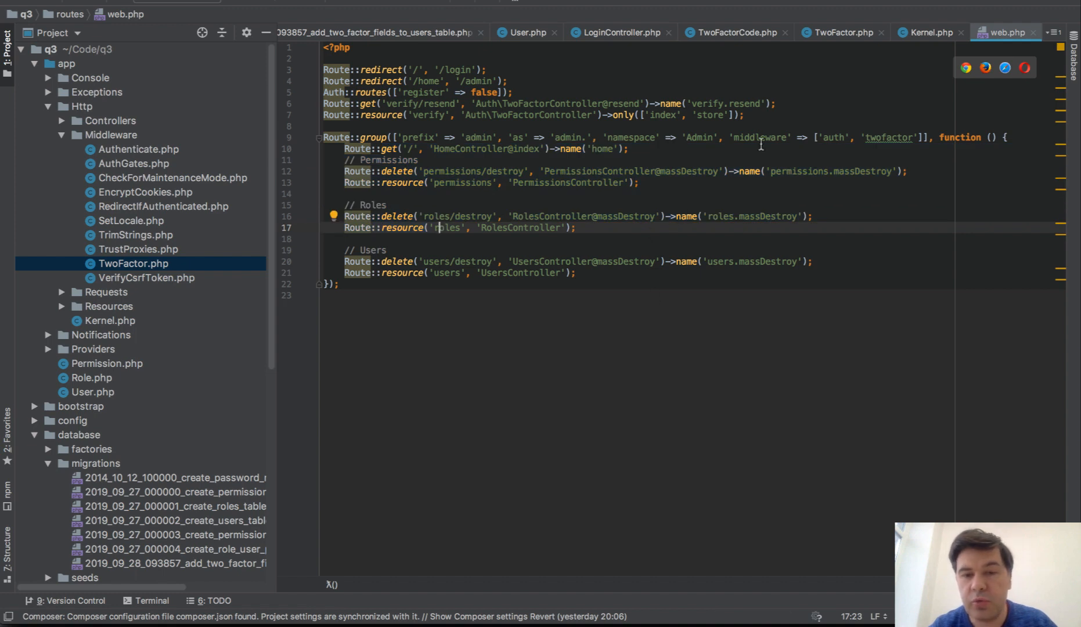
{"action": "mouse_move", "coordinate": [830, 144]}
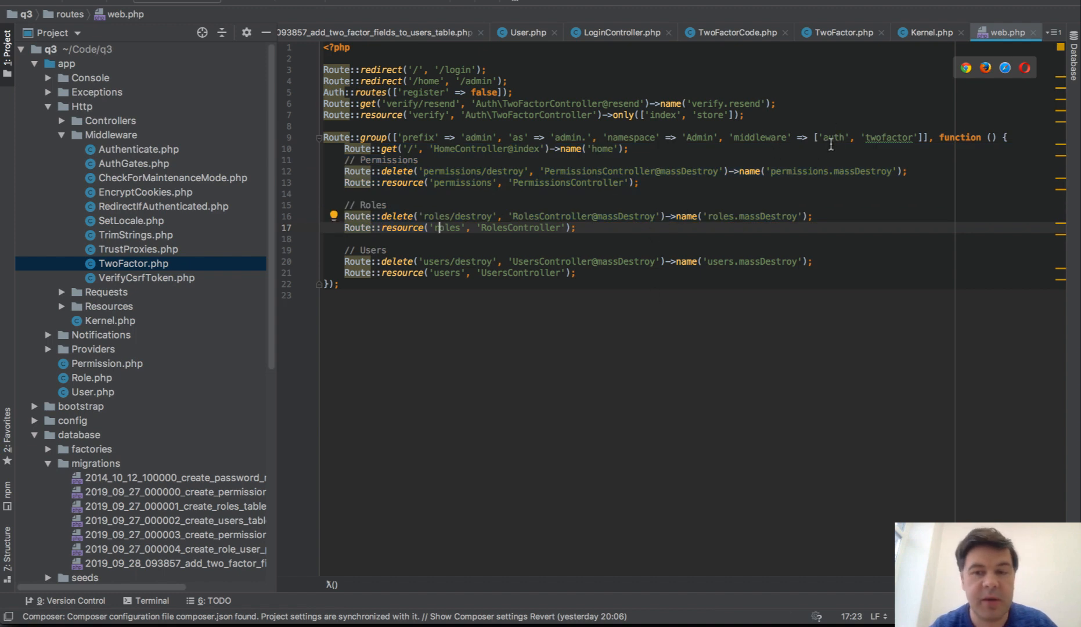
{"action": "double_click", "coordinate": [888, 137]}
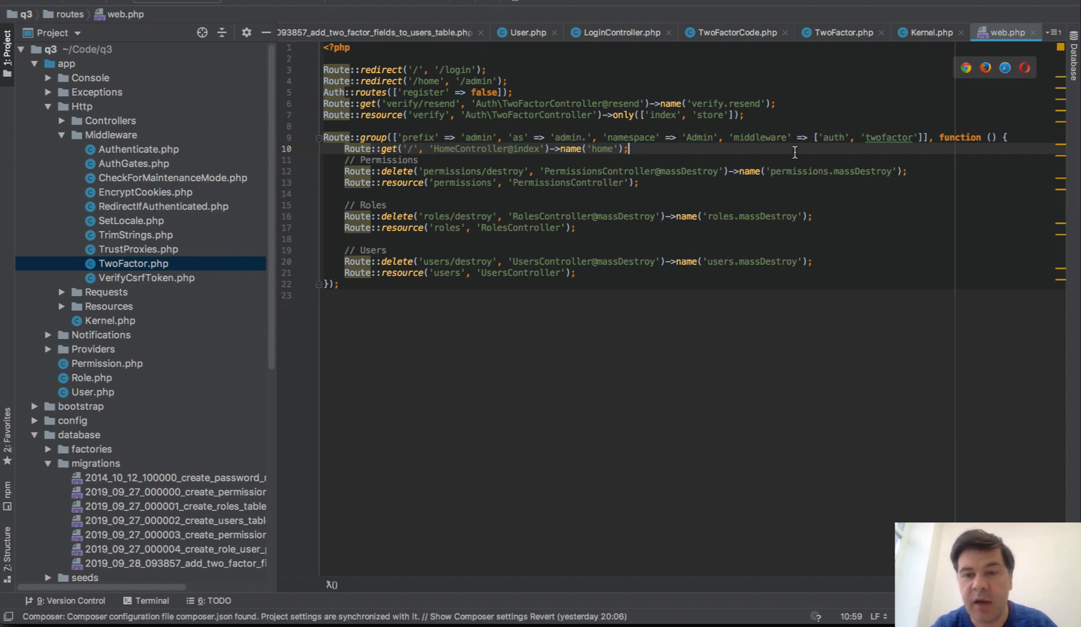
{"action": "left_click", "coordinate": [324, 137]}
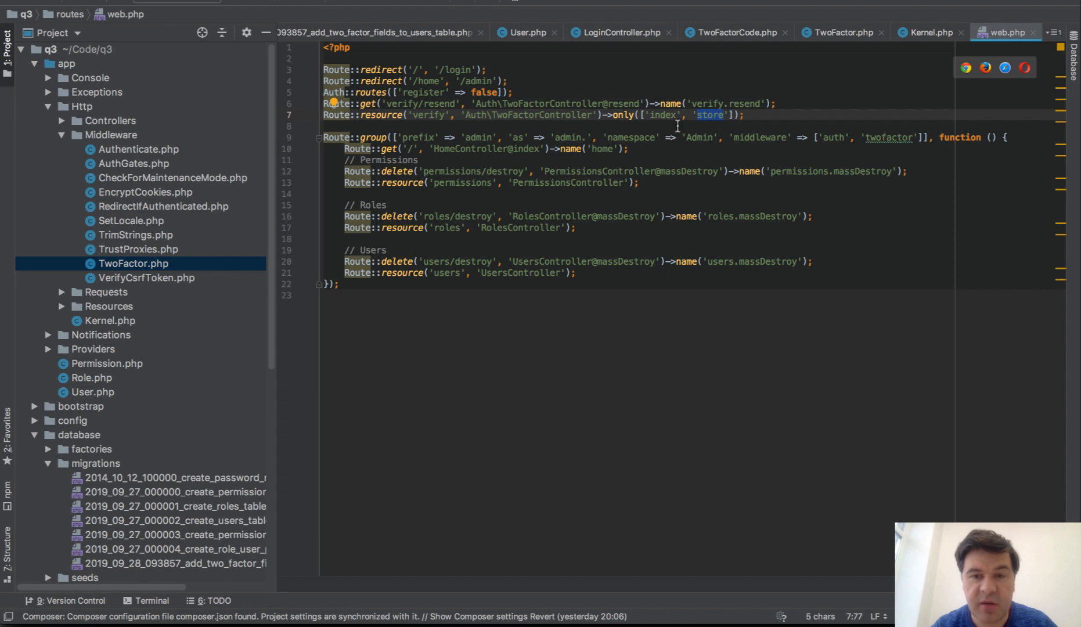
{"action": "type", "text": "t"}
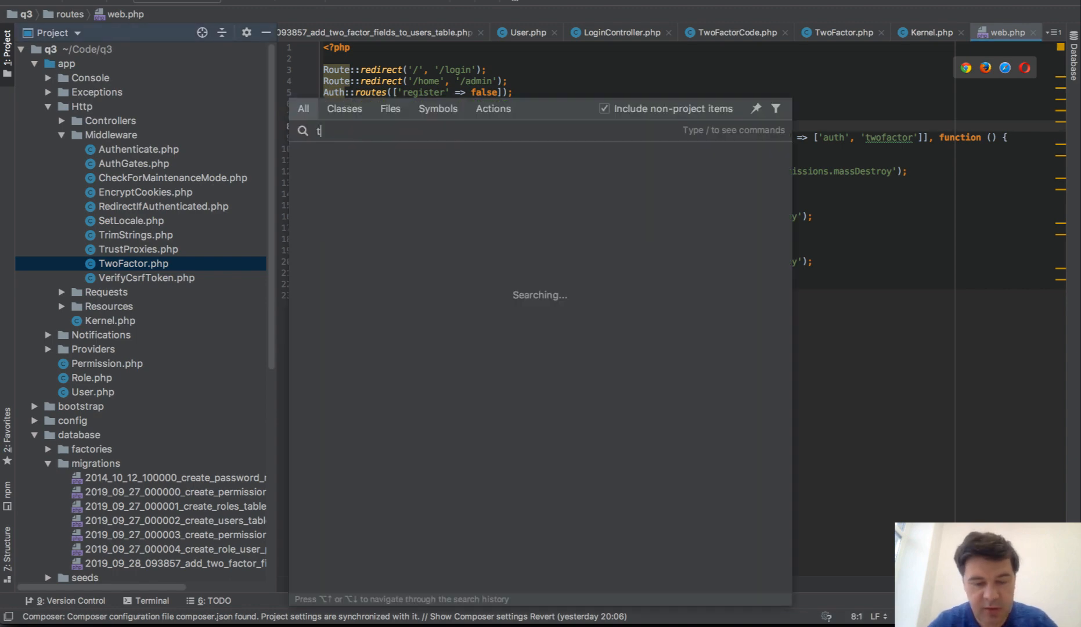
Search Everywhere for 'twofact' to list TwoFactorController and the twoFactor.blade.php view.
{"action": "type", "text": "wofac"}
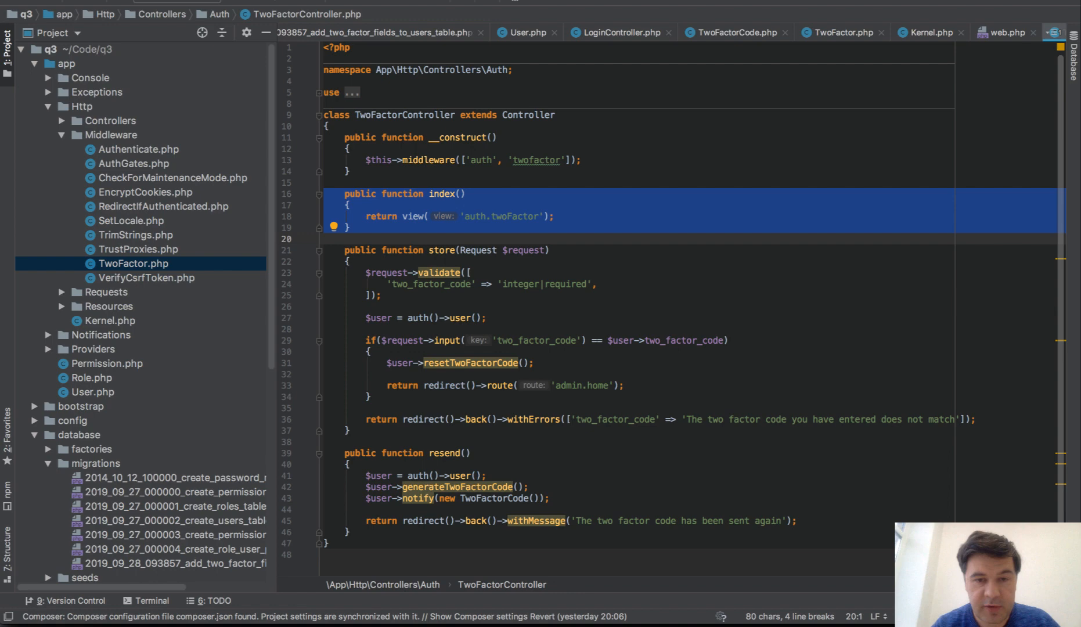
{"action": "type", "text": "tw"}
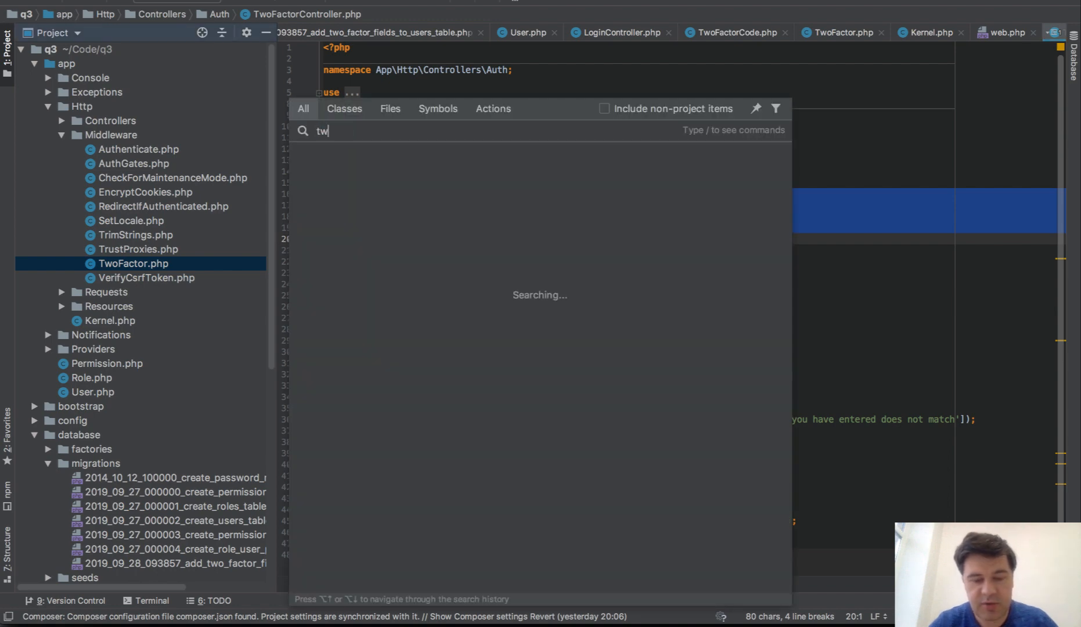
{"action": "type", "text": "ofact"}
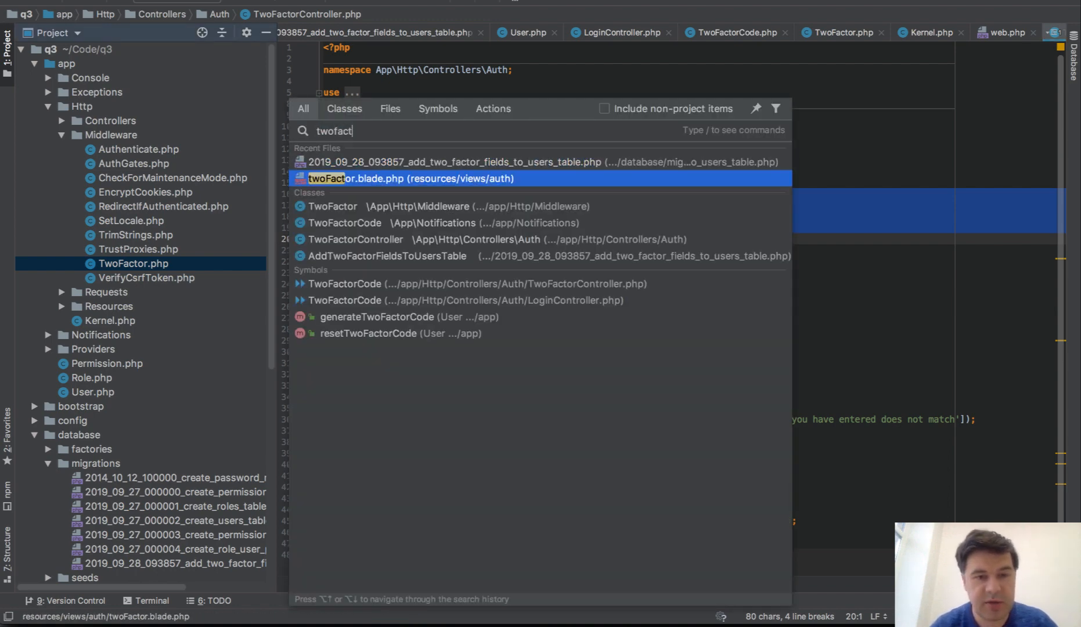
Compare twoFactor.blade.php's form posting to verify.store with TwoFactorController's store method and its success branch.
{"action": "left_click", "coordinate": [404, 179]}
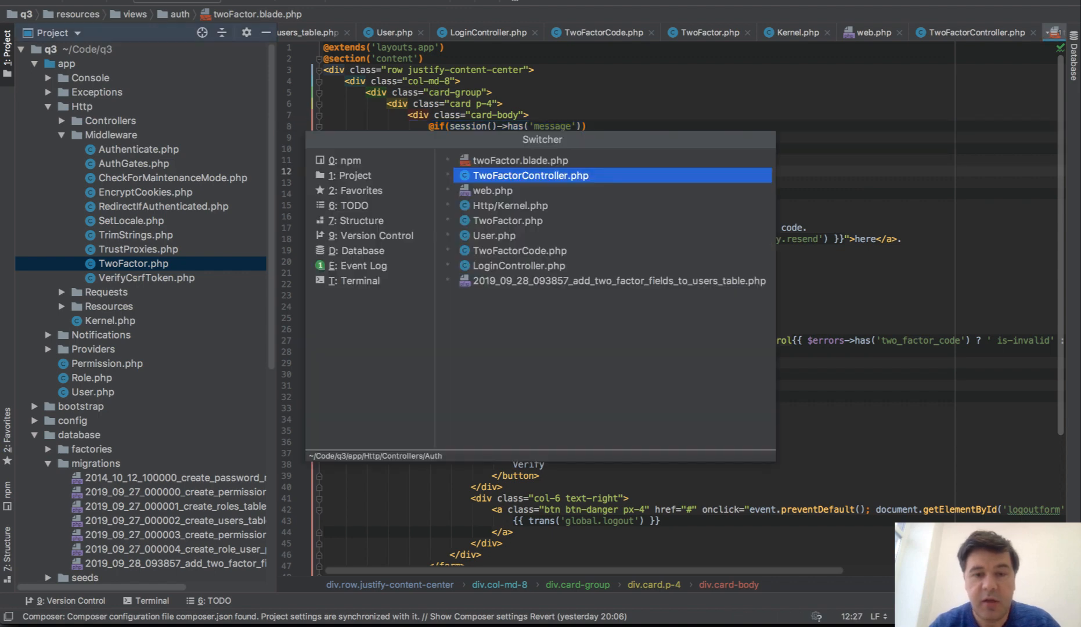
{"action": "left_click", "coordinate": [530, 176]}
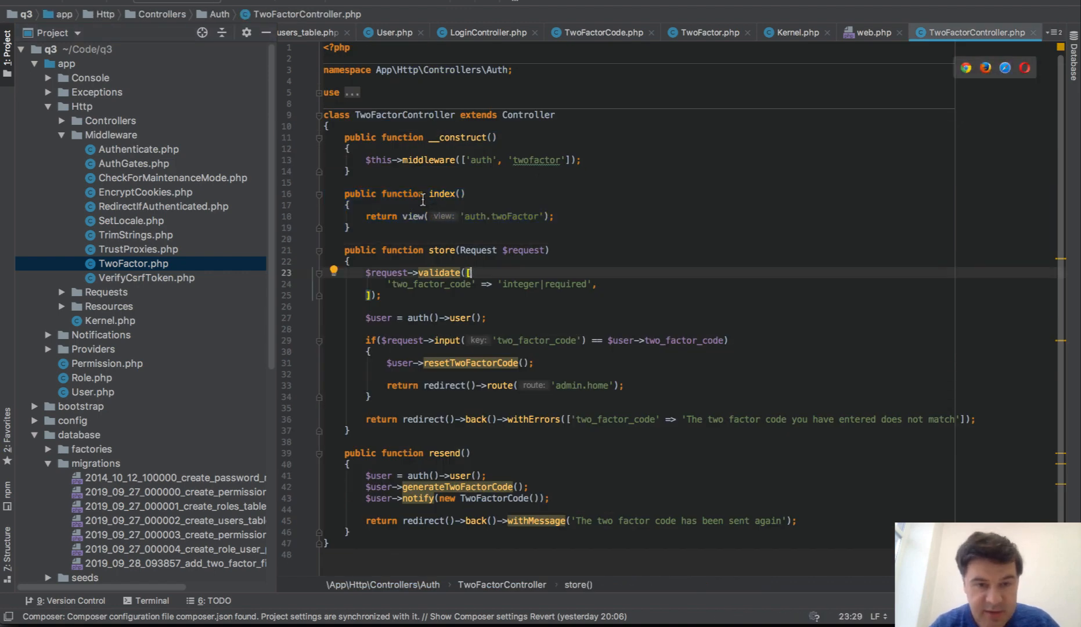
{"action": "left_click", "coordinate": [987, 33]}
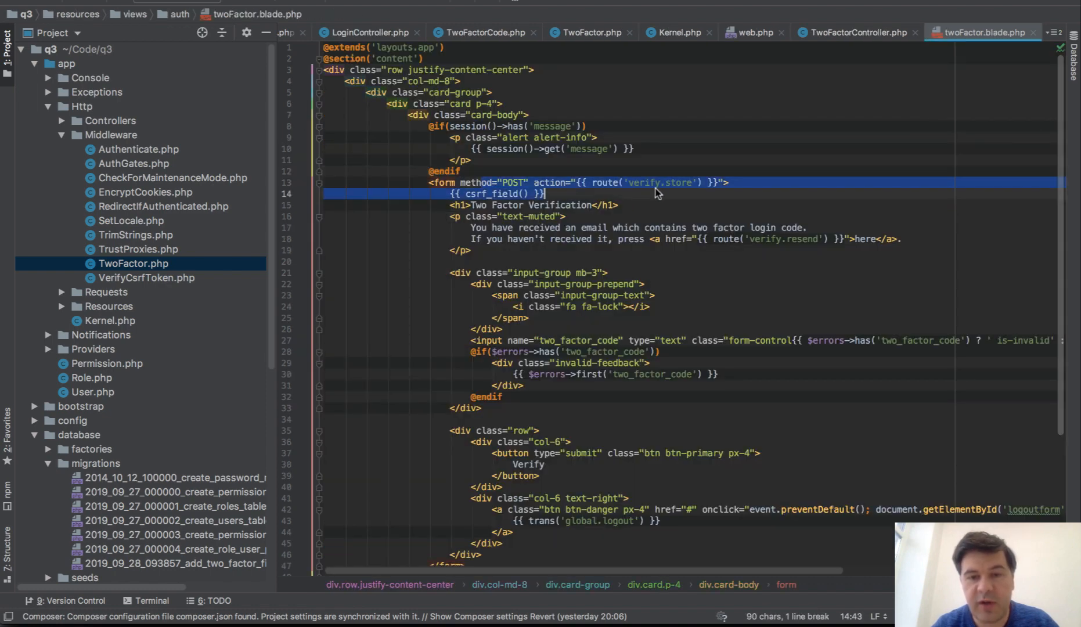
{"action": "left_click", "coordinate": [855, 33]}
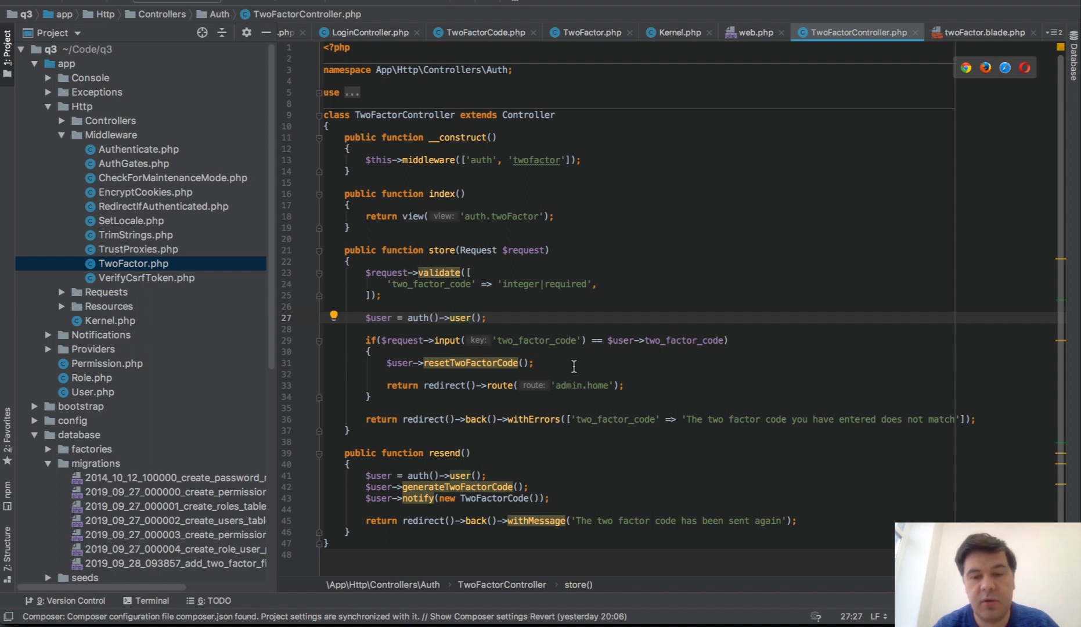
{"action": "left_click", "coordinate": [324, 373]}
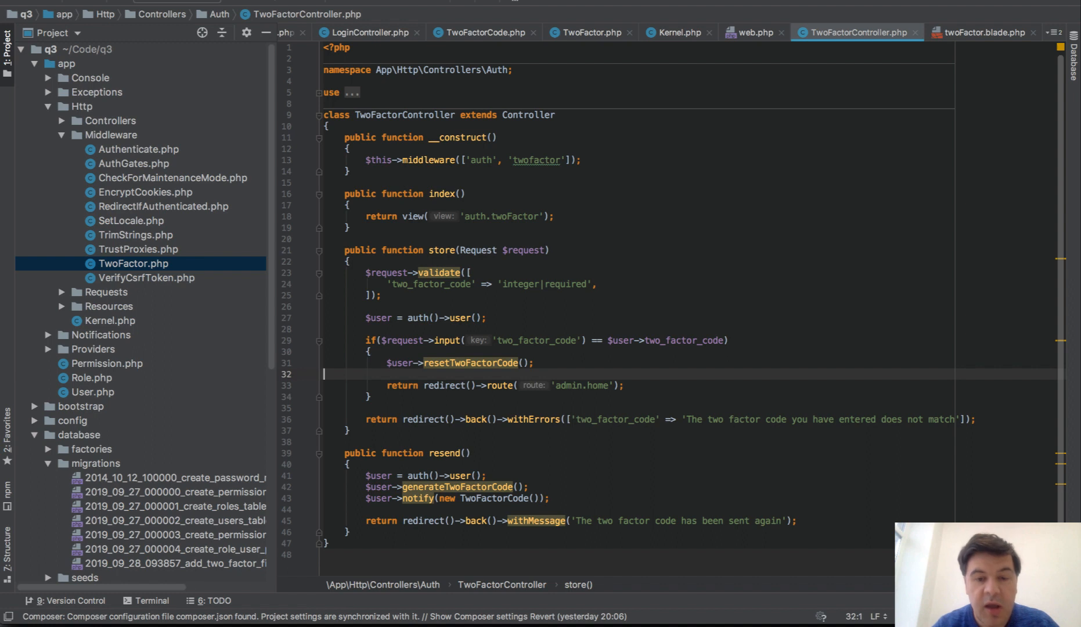
{"action": "mouse_move", "coordinate": [458, 362]}
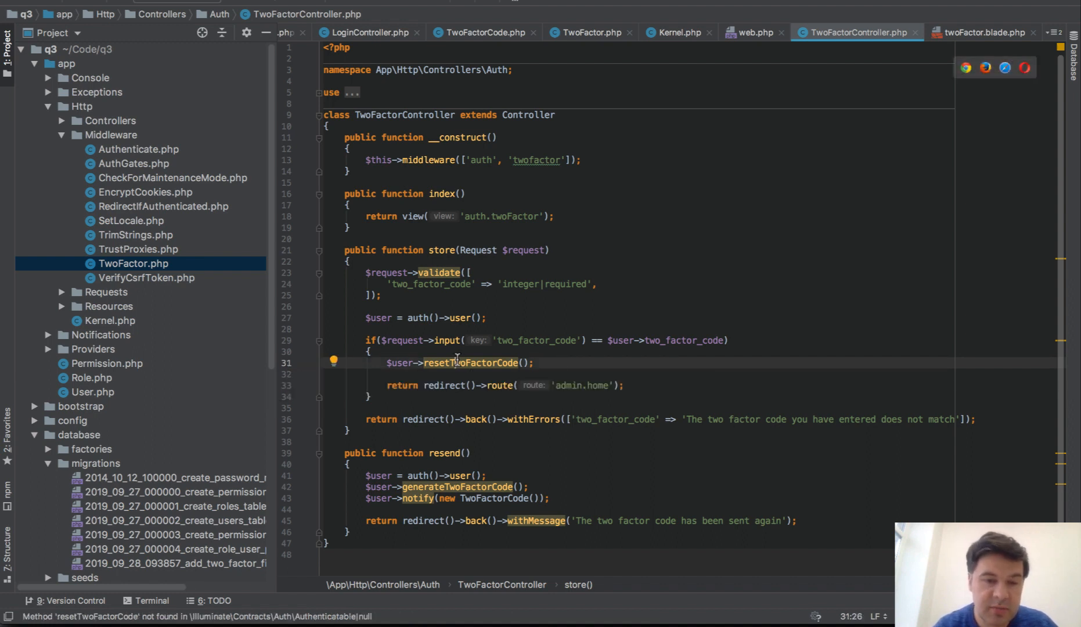
{"action": "left_click", "coordinate": [565, 385]}
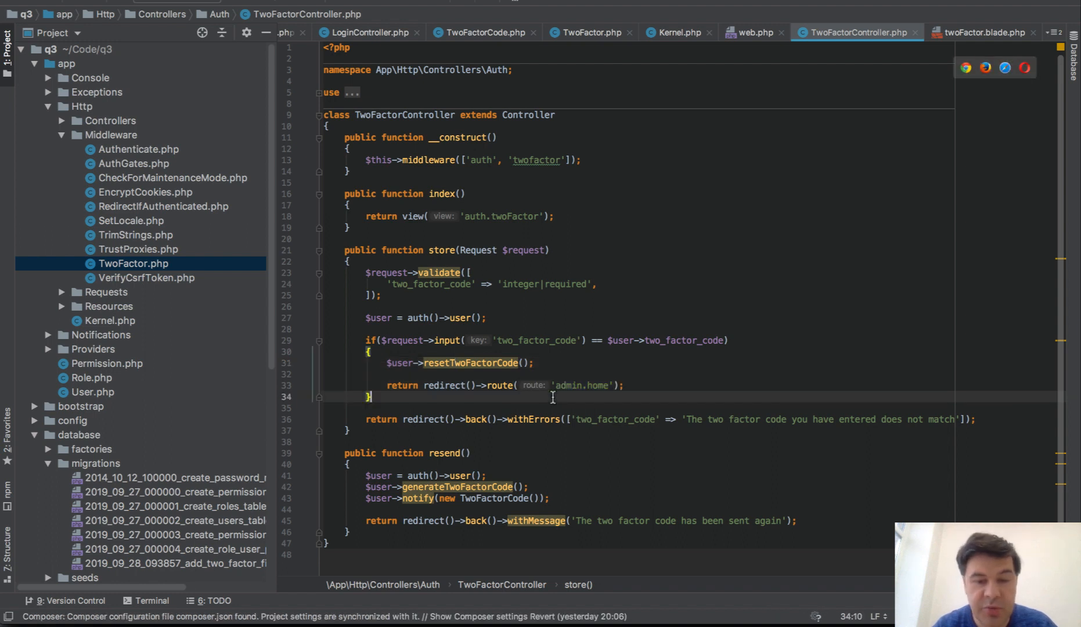
{"action": "left_click", "coordinate": [328, 406]}
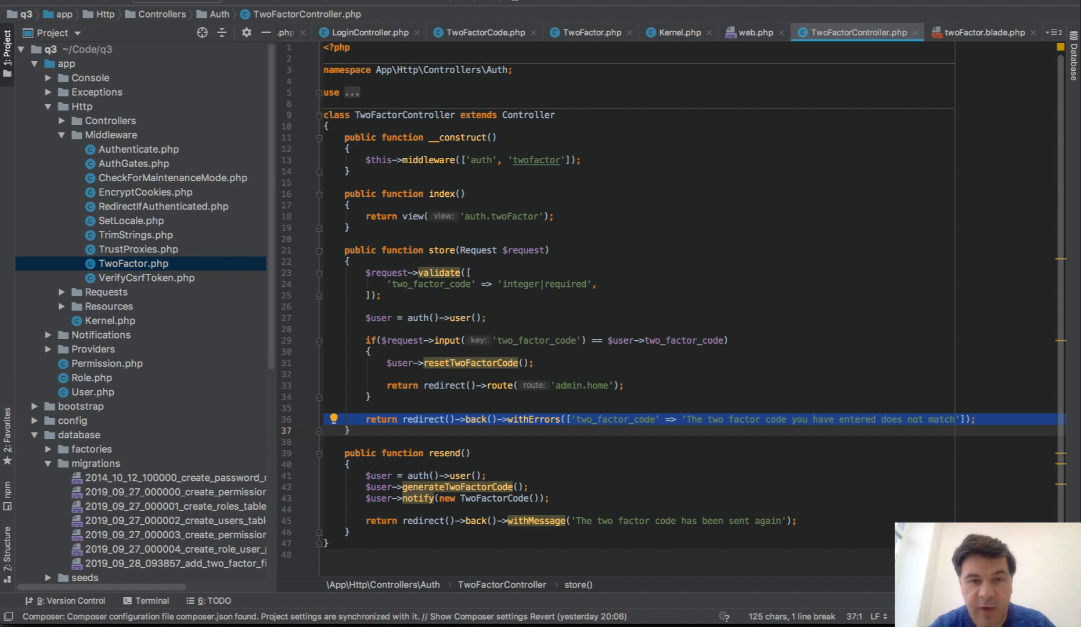
{"action": "left_click", "coordinate": [559, 461]}
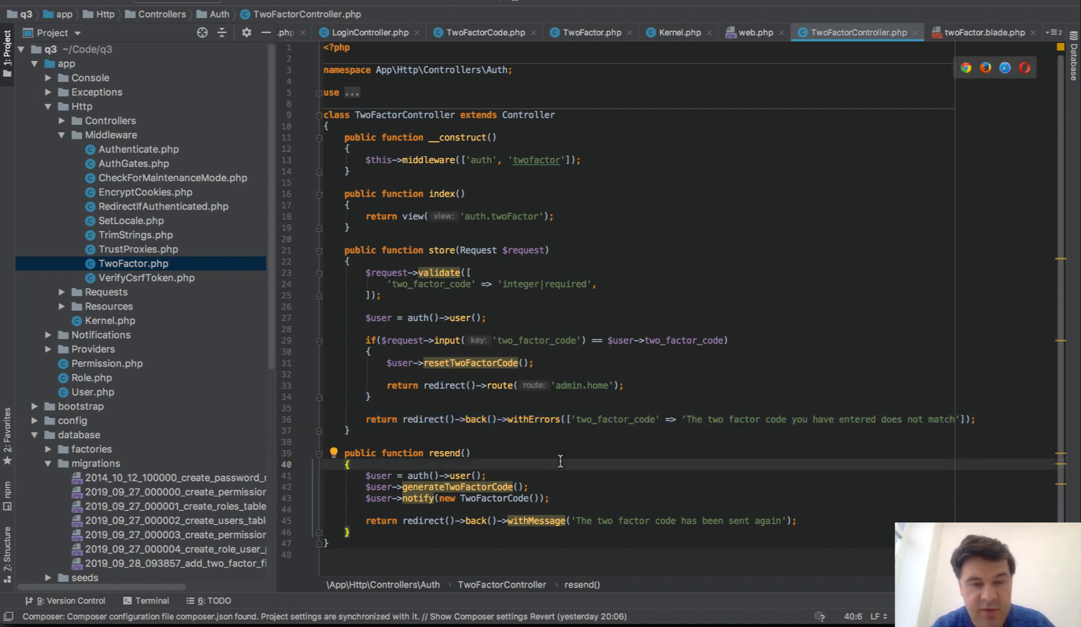
{"action": "left_click", "coordinate": [980, 32]}
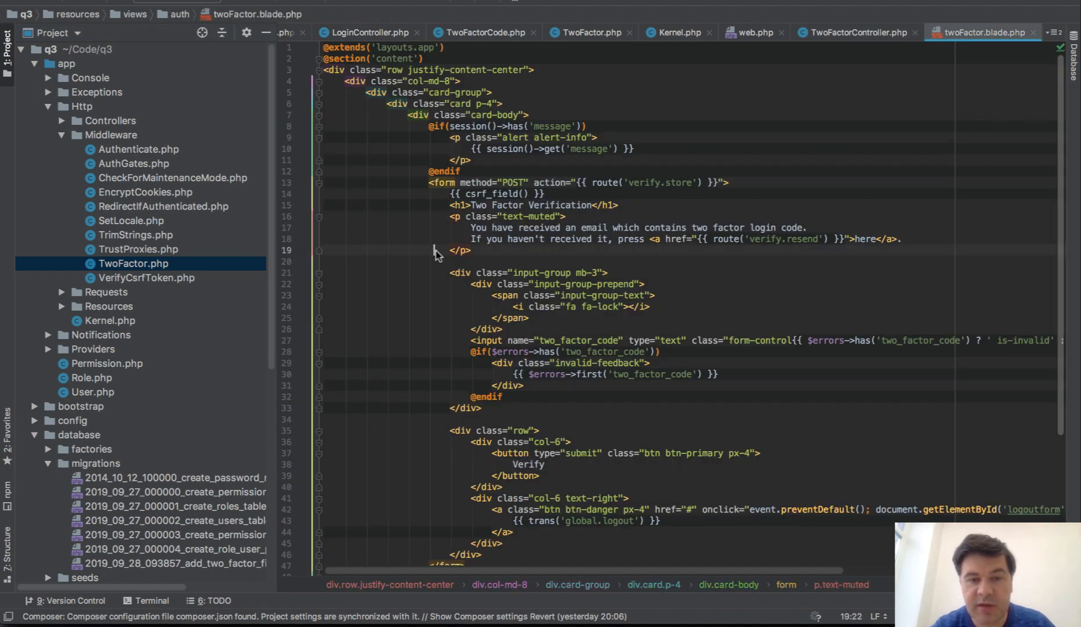
{"action": "left_click", "coordinate": [433, 250]}
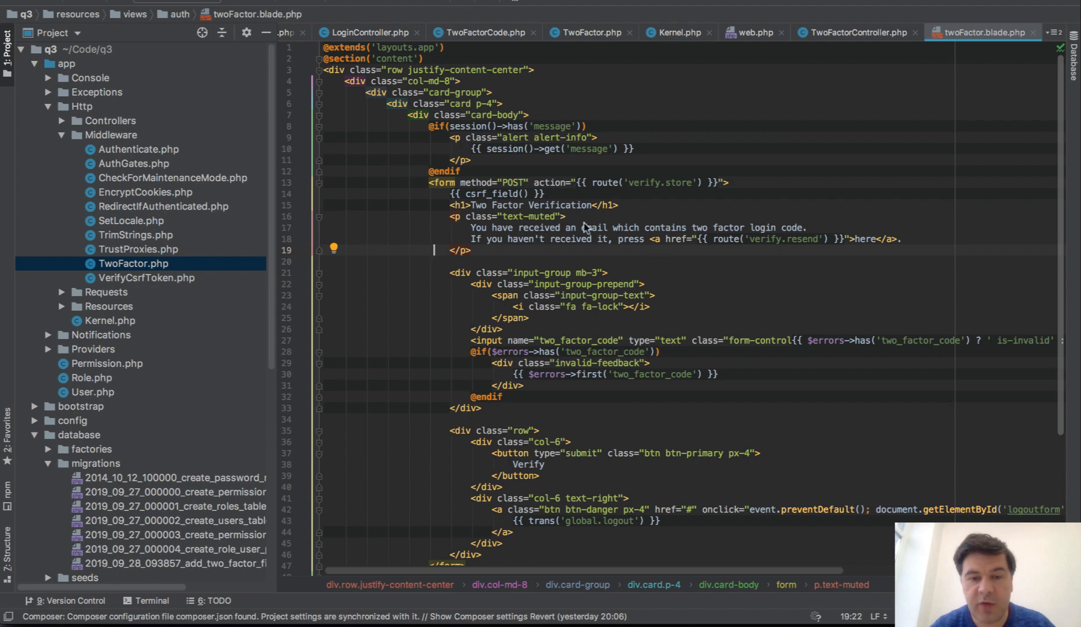
{"action": "mouse_move", "coordinate": [825, 263]}
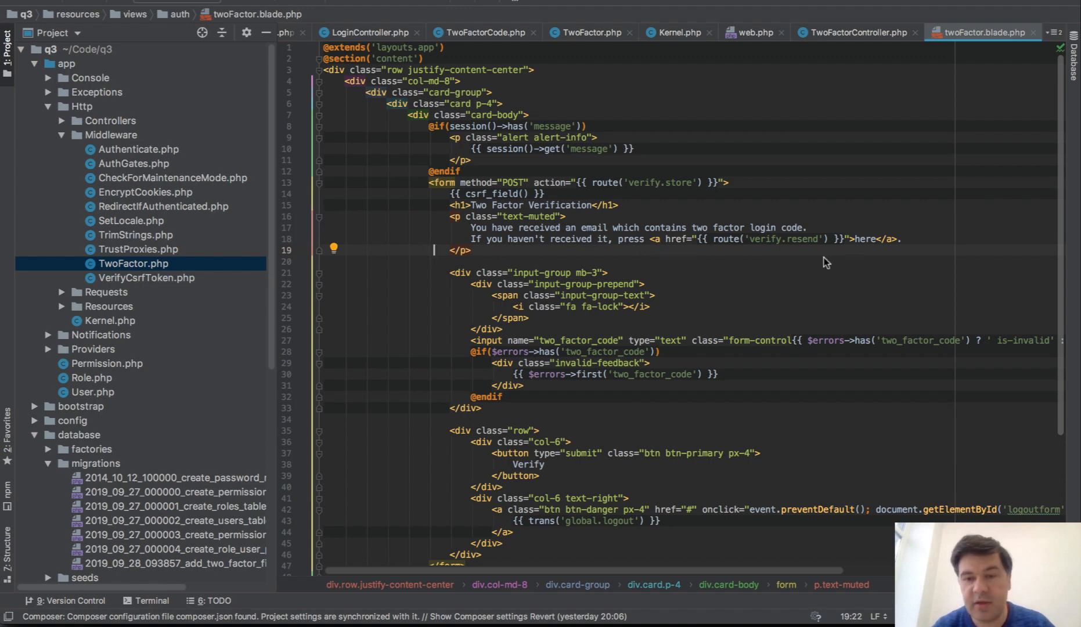
{"action": "mouse_move", "coordinate": [664, 378]}
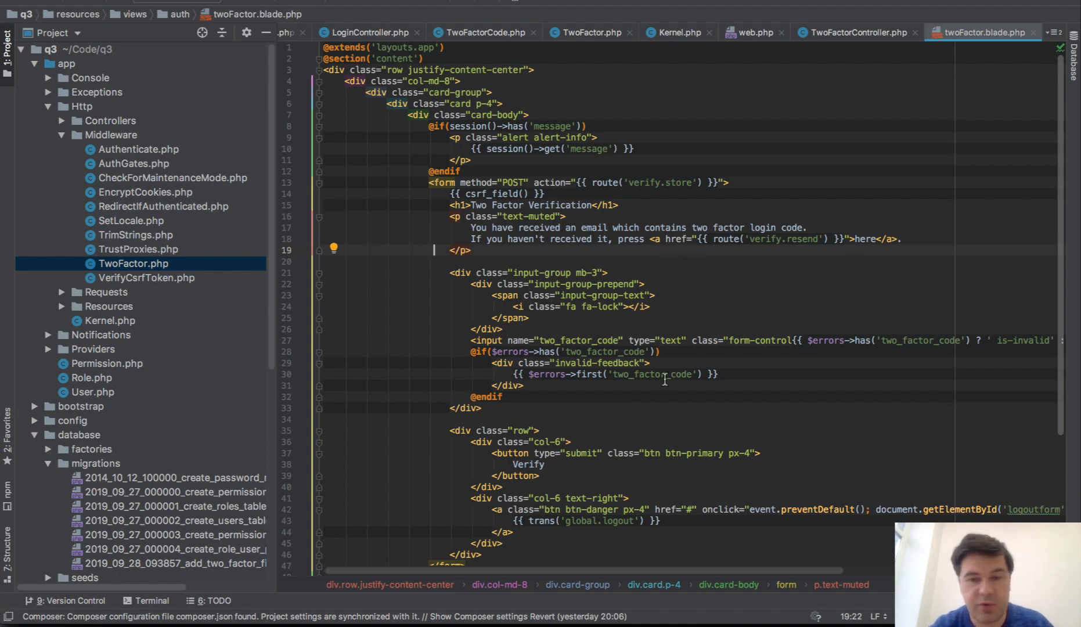
{"action": "left_click", "coordinate": [856, 32]}
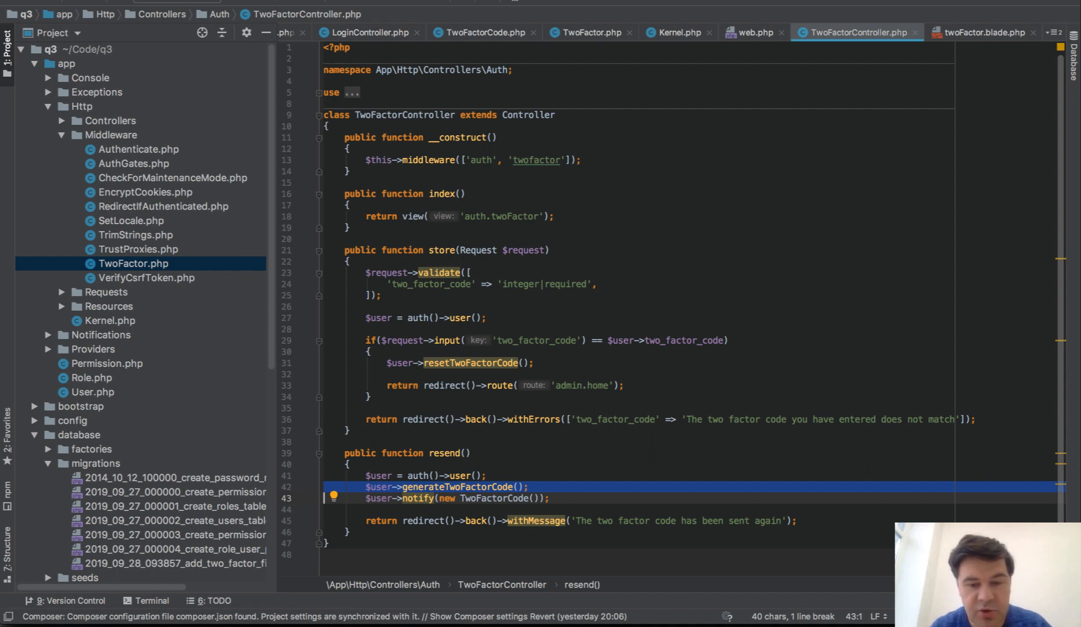
{"action": "left_click", "coordinate": [583, 520]}
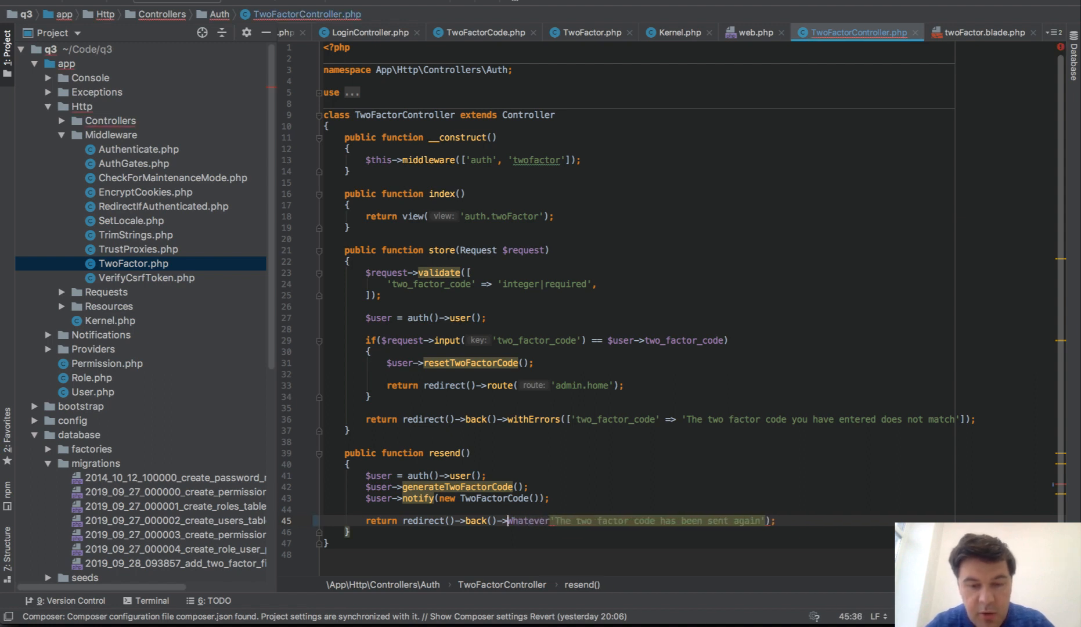
{"action": "type", "text": "withMessage("}
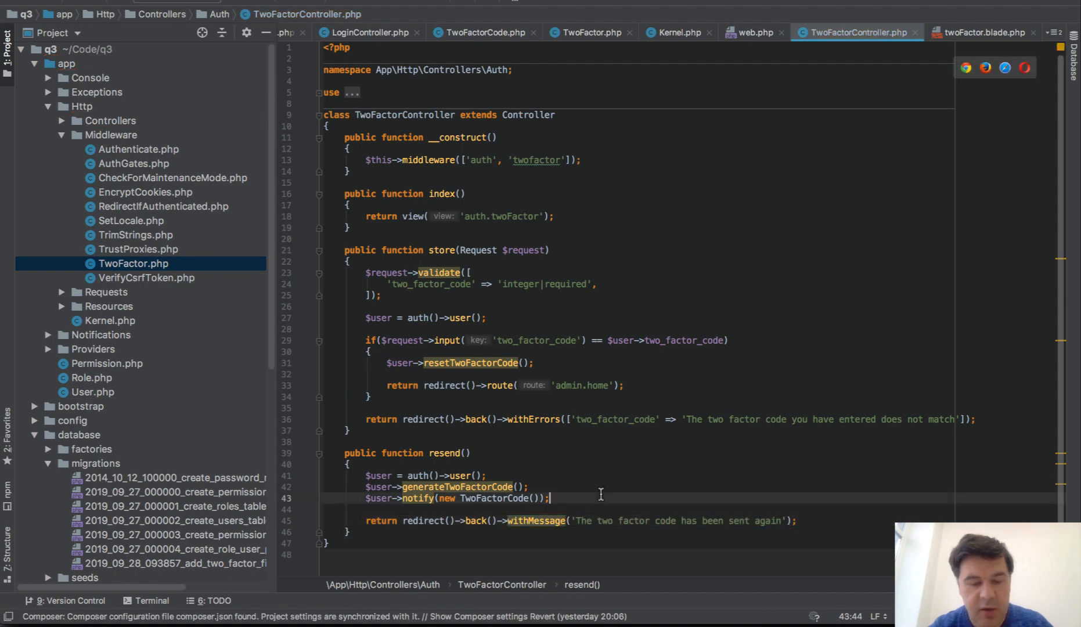
{"action": "left_click", "coordinate": [982, 32]}
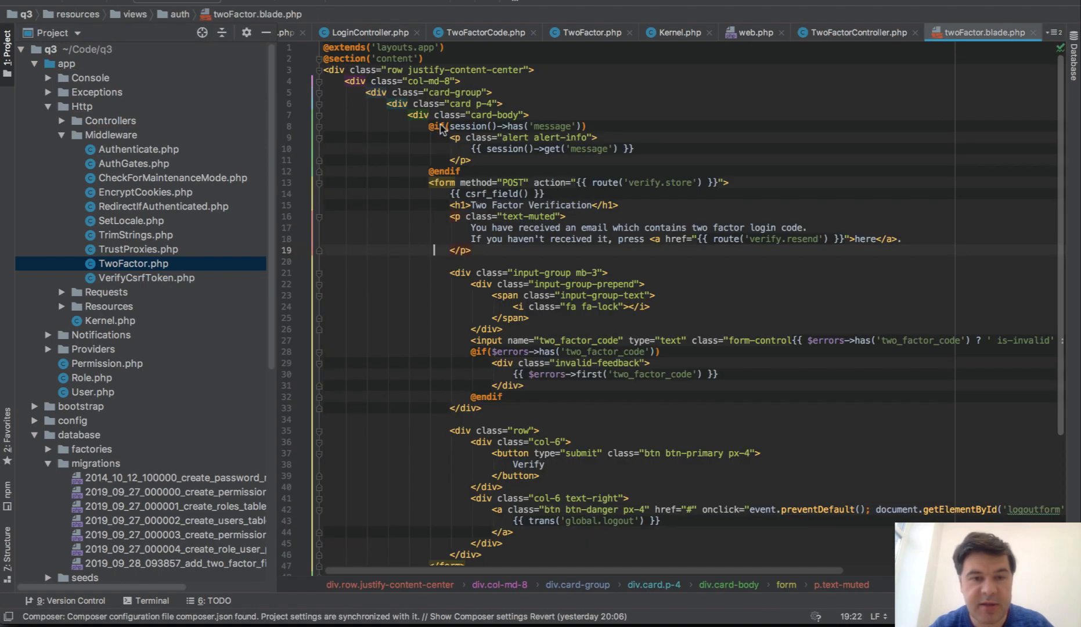
{"action": "double_click", "coordinate": [551, 126]}
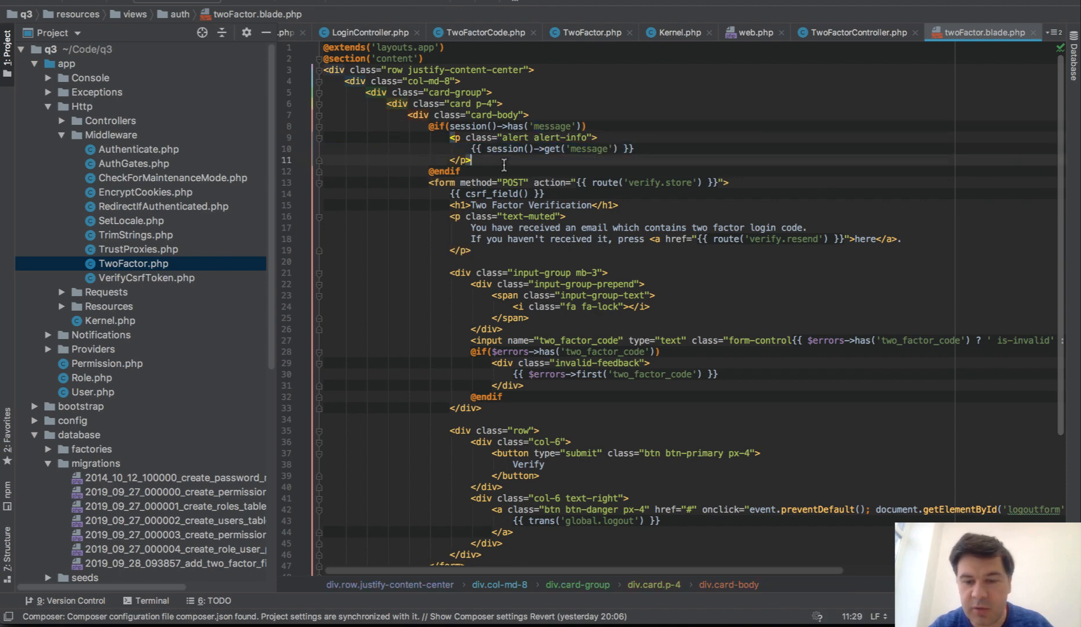
{"action": "left_click", "coordinate": [854, 33]}
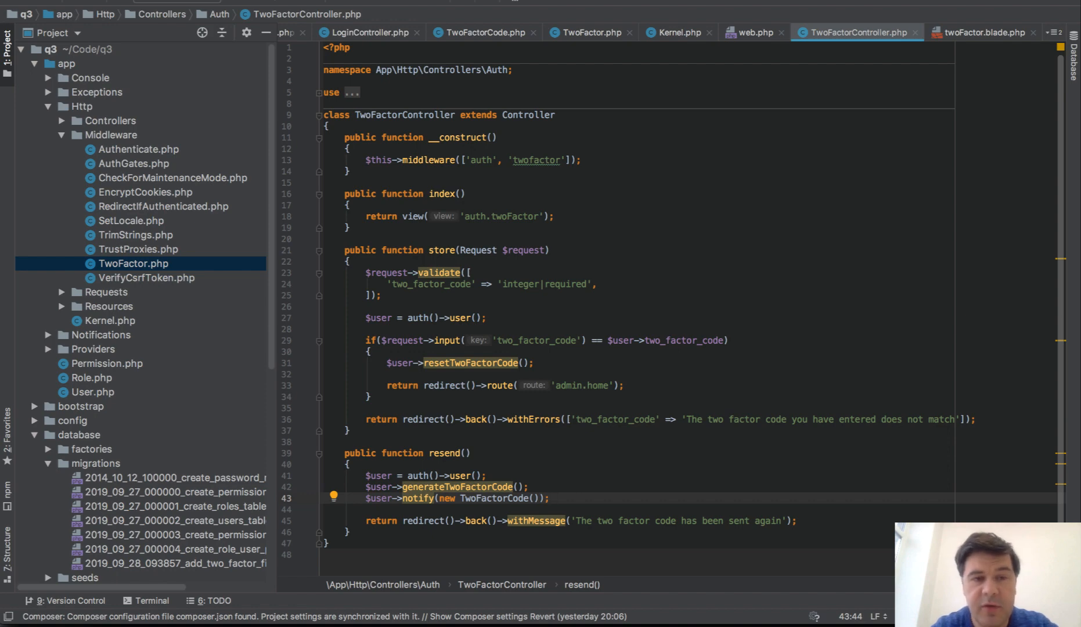
Highlight LoginController's code generation and notify calls, then the user lookup in TwoFactor's handle method.
{"action": "left_click", "coordinate": [366, 33]}
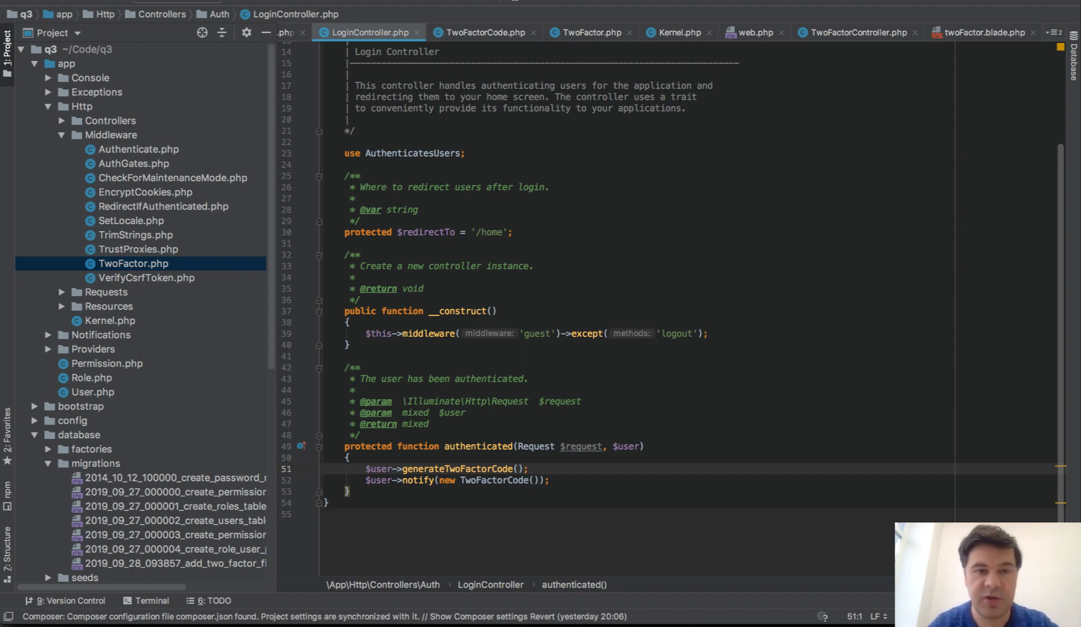
{"action": "left_click", "coordinate": [324, 468]}
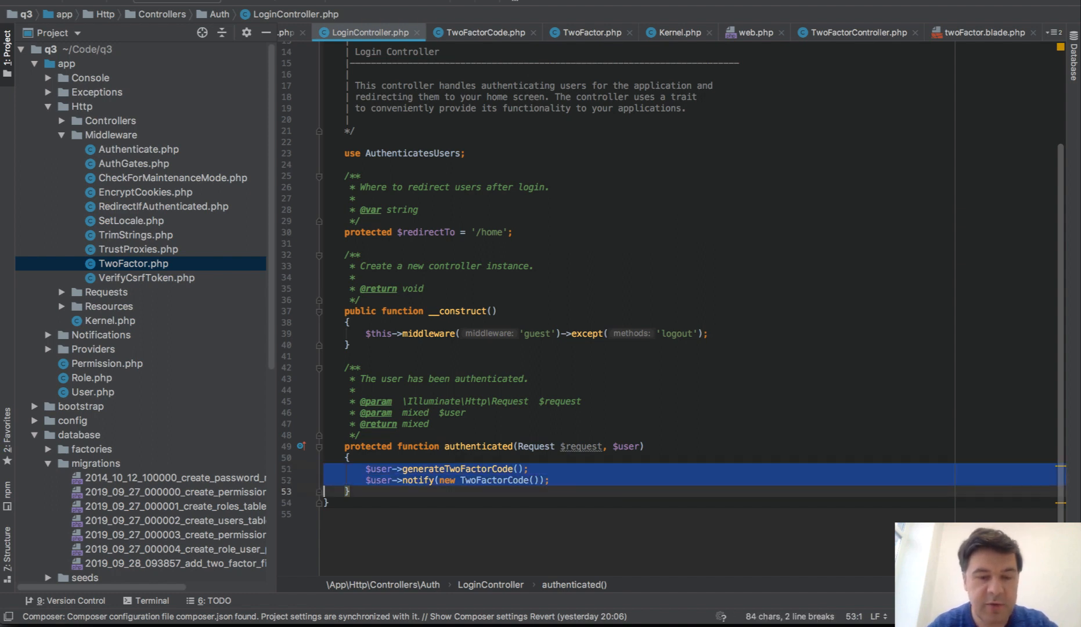
{"action": "left_click", "coordinate": [506, 287]}
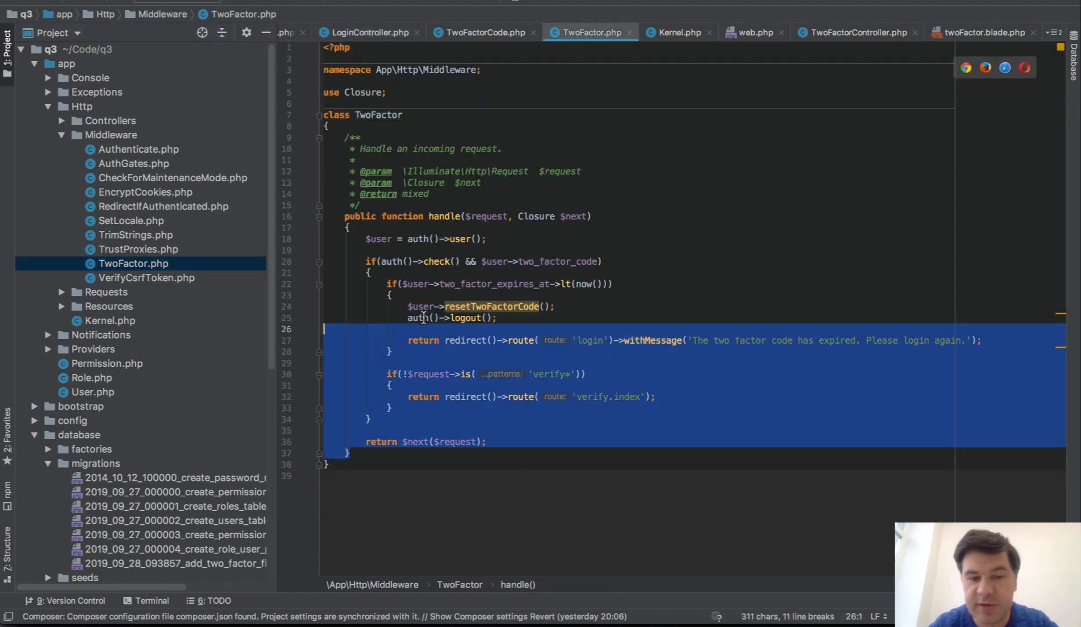
{"action": "left_click", "coordinate": [437, 250]}
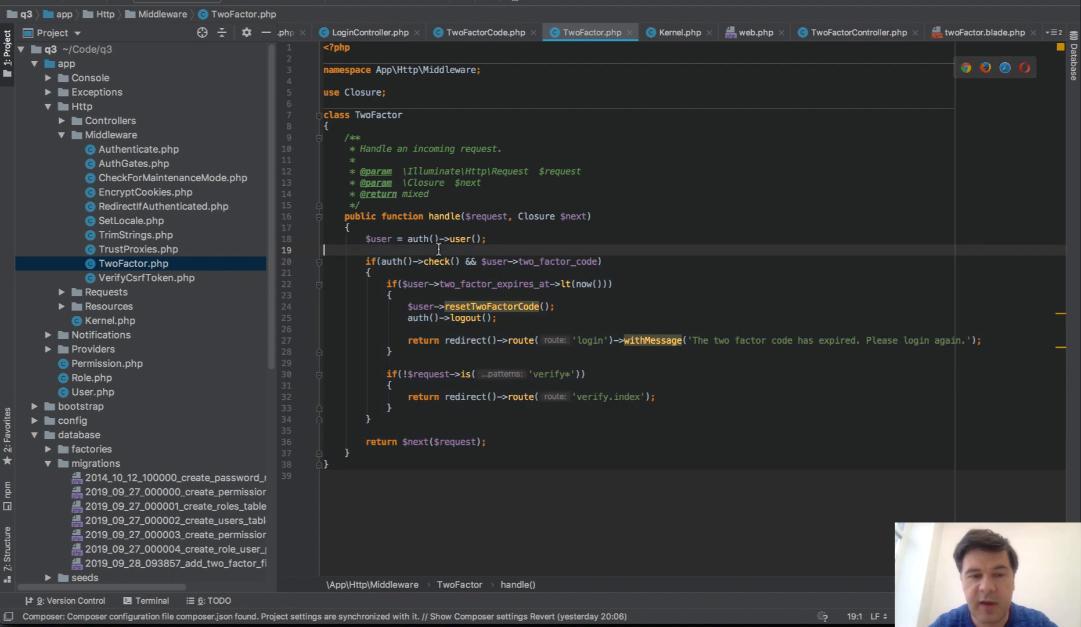